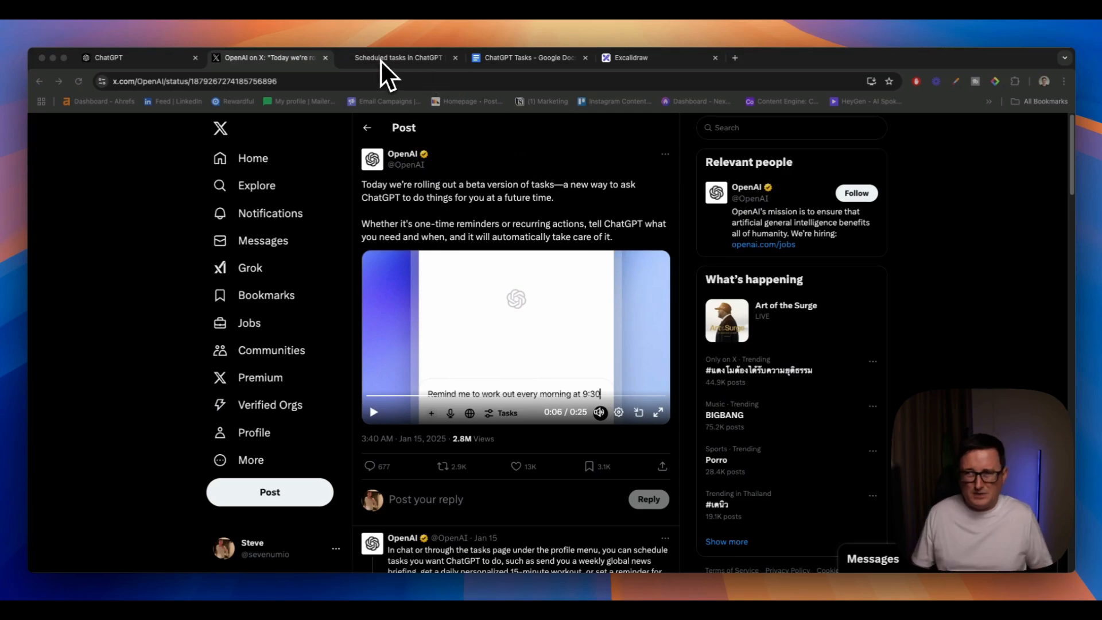
Step: Read the Scheduled tasks help article down to the setup section, highlighting the birthday reminder example
click(398, 58)
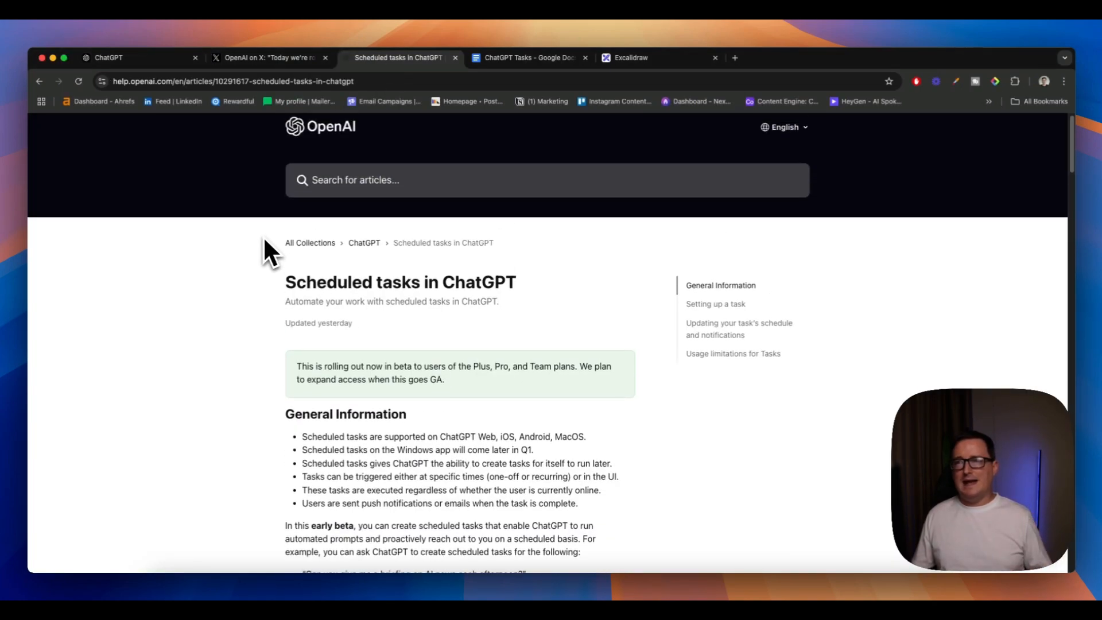
scroll(down, 3)
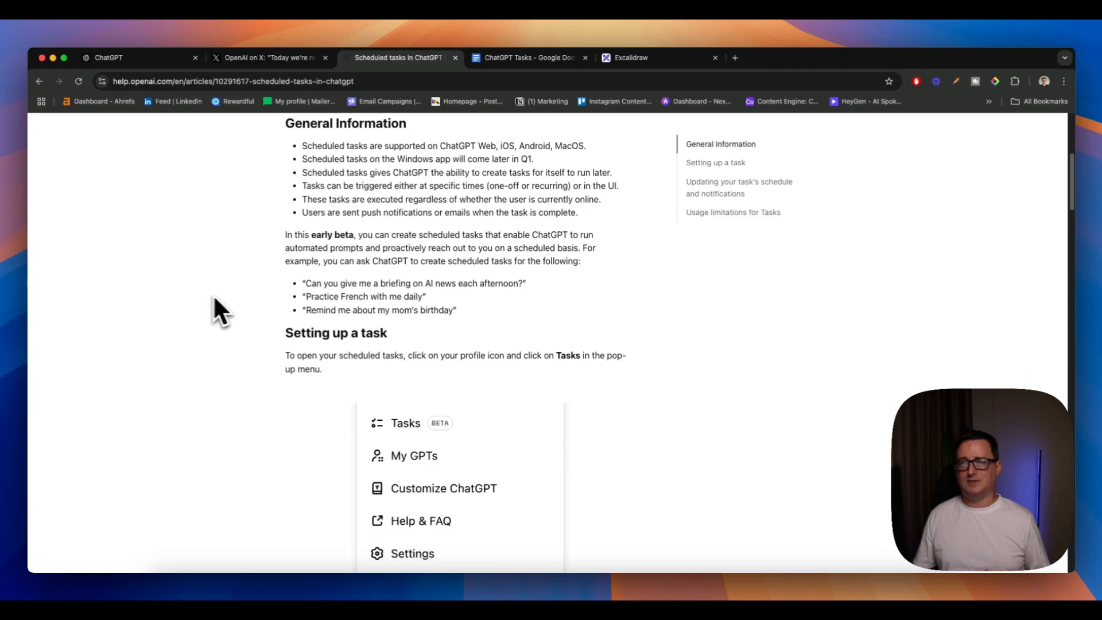
mouse_move(247, 310)
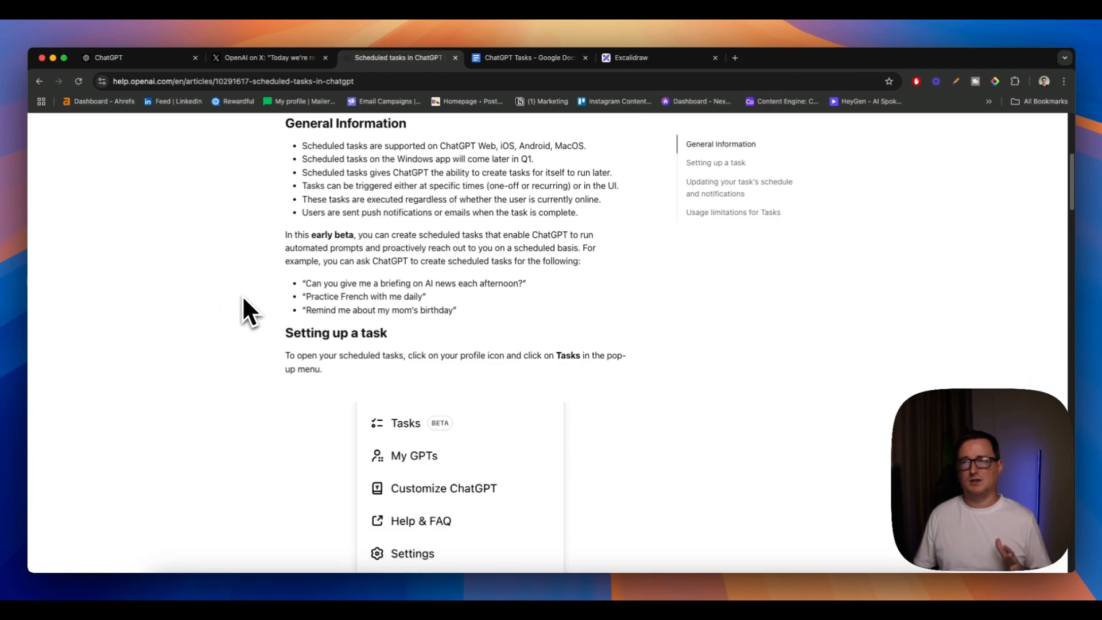
mouse_move(240, 323)
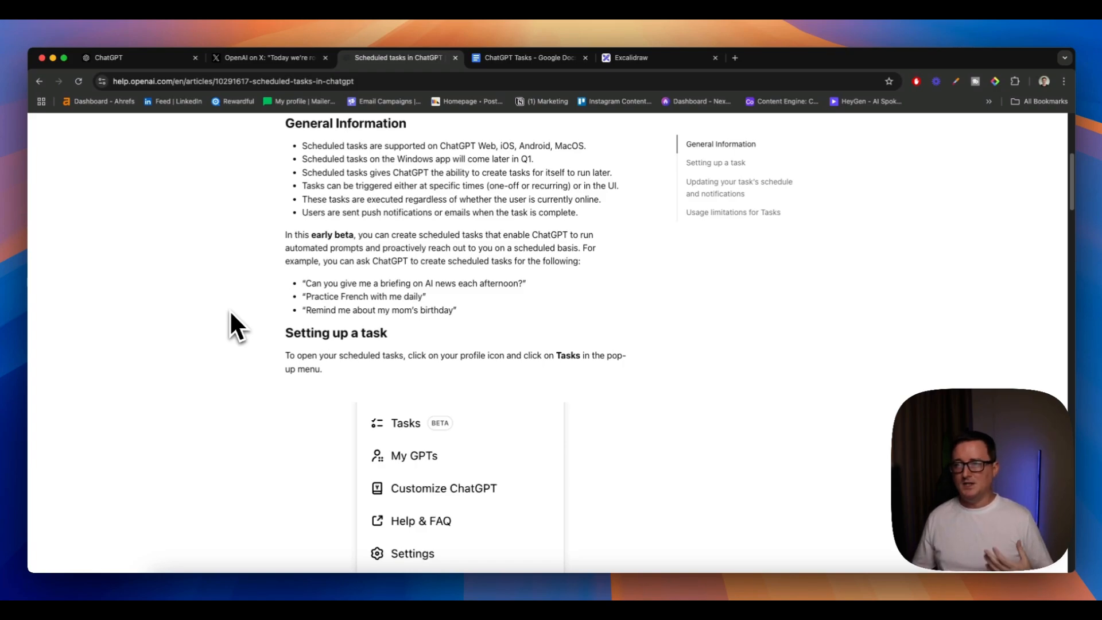
mouse_move(457, 313)
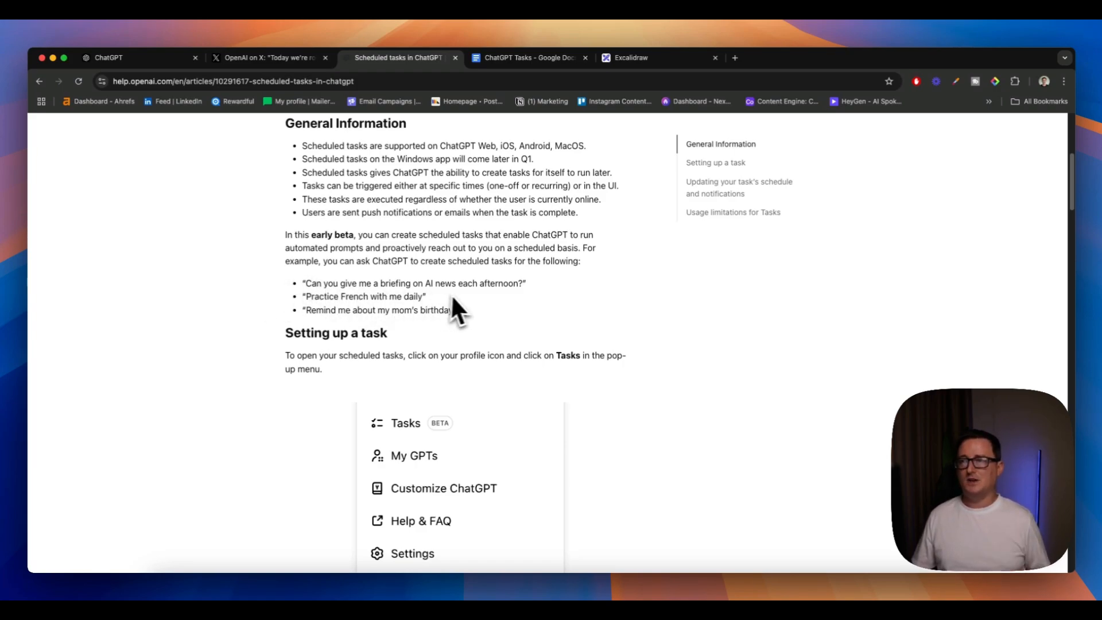
mouse_move(647, 316)
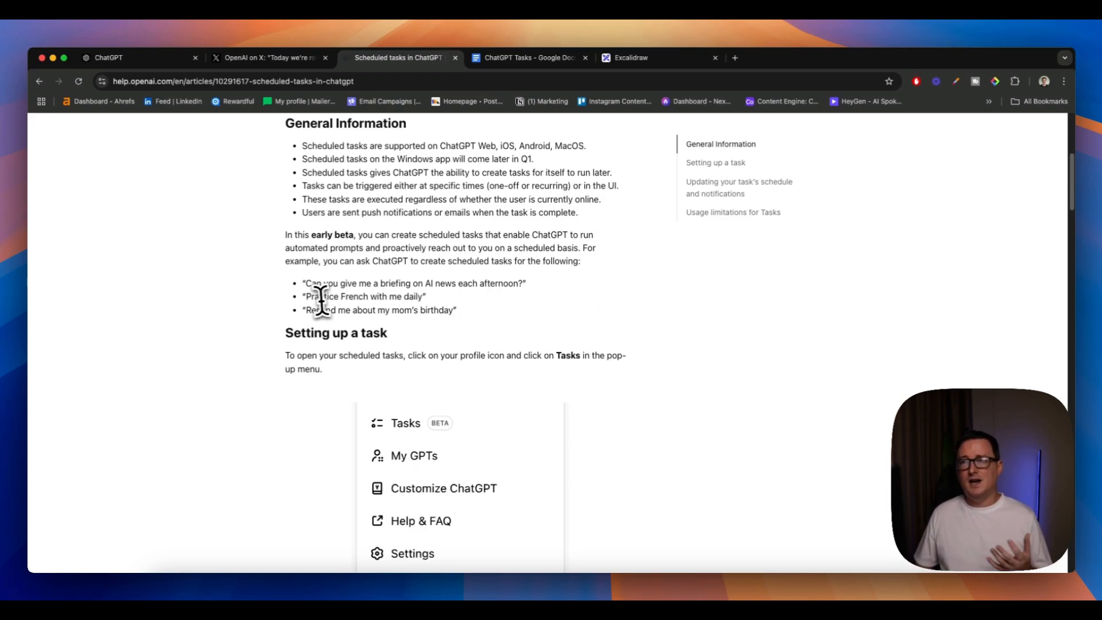
drag(309, 310, 391, 310)
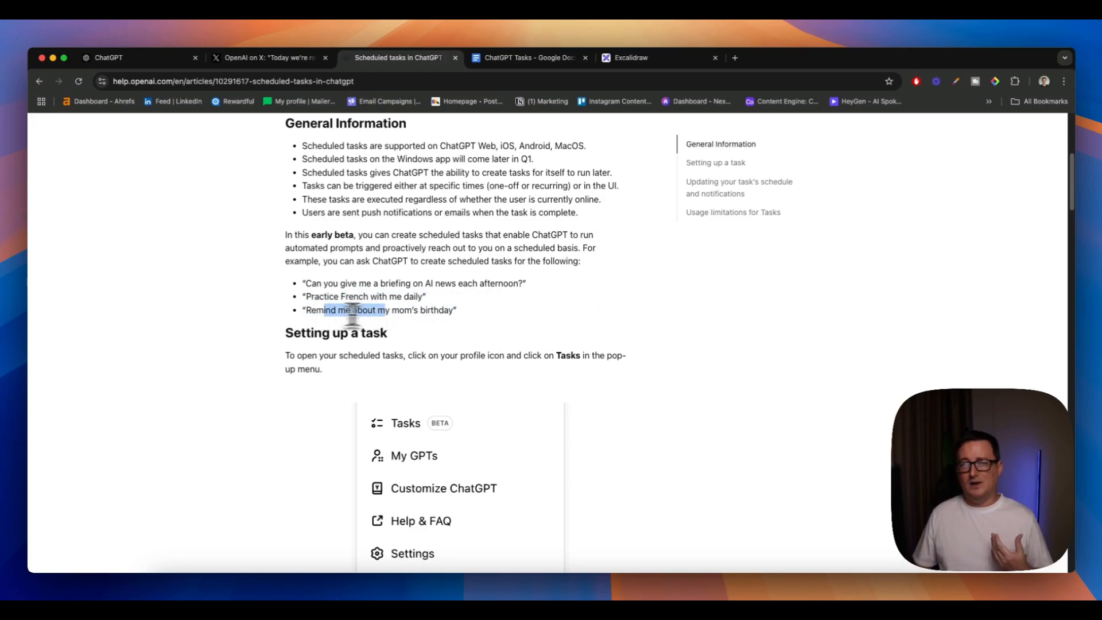
mouse_move(664, 330)
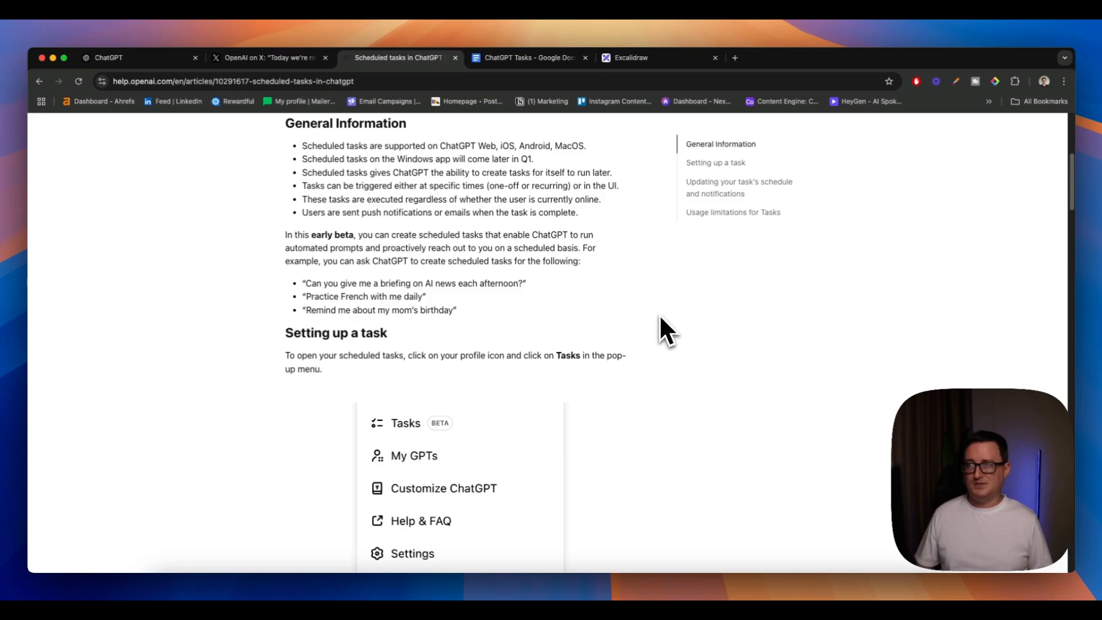
scroll(down, 3)
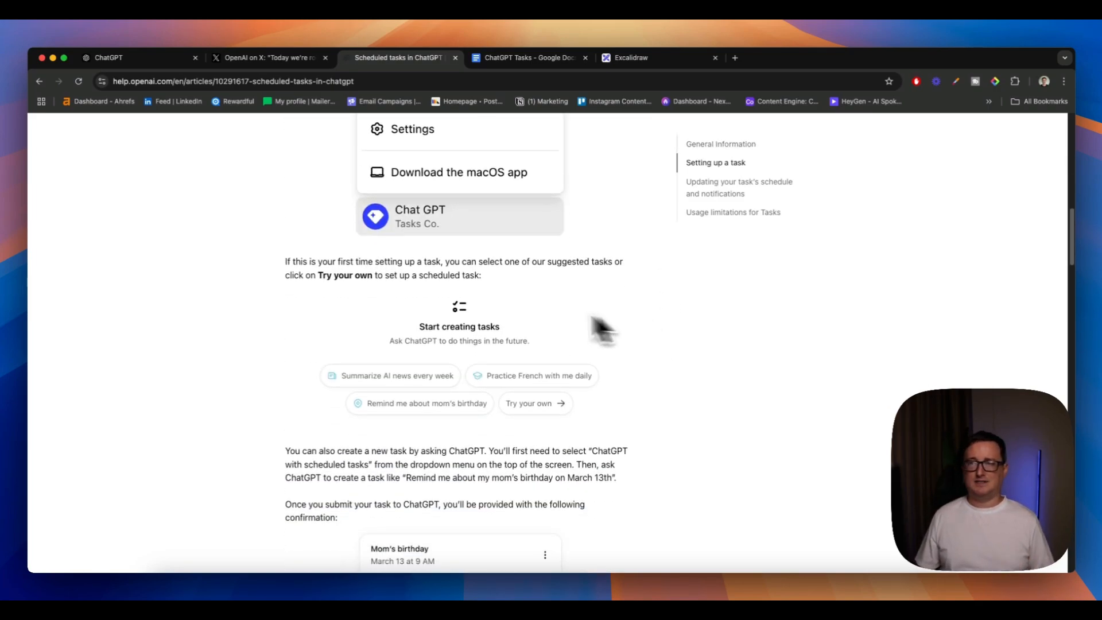
Step: Confirm ChatGPT is using 'GPT-4o with scheduled tasks', then bring up the Google Doc of task prompts
click(134, 57)
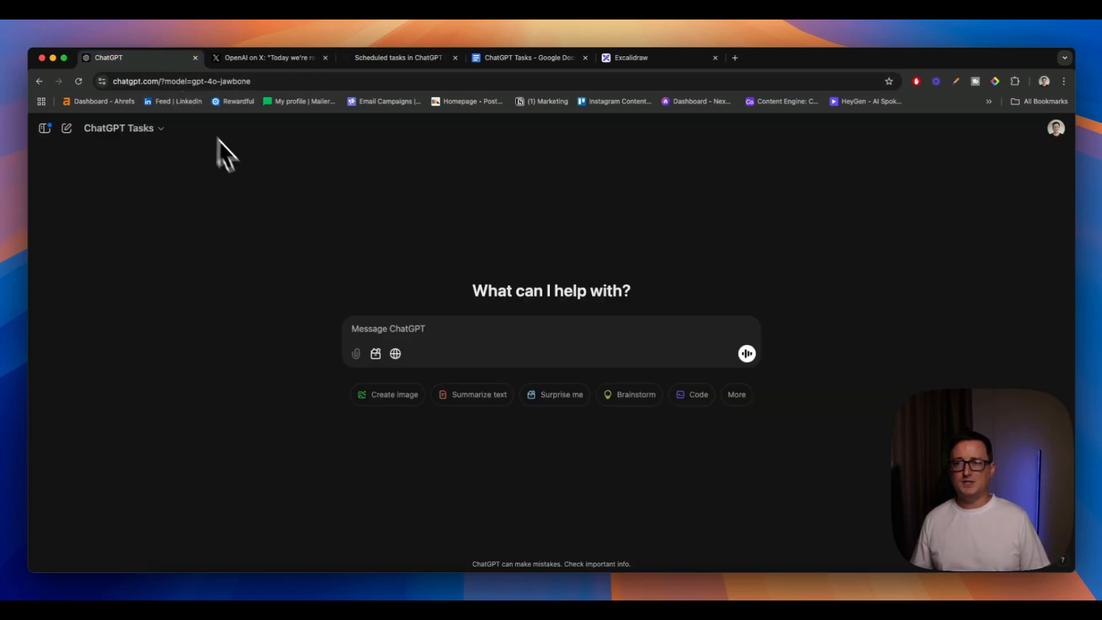
click(120, 128)
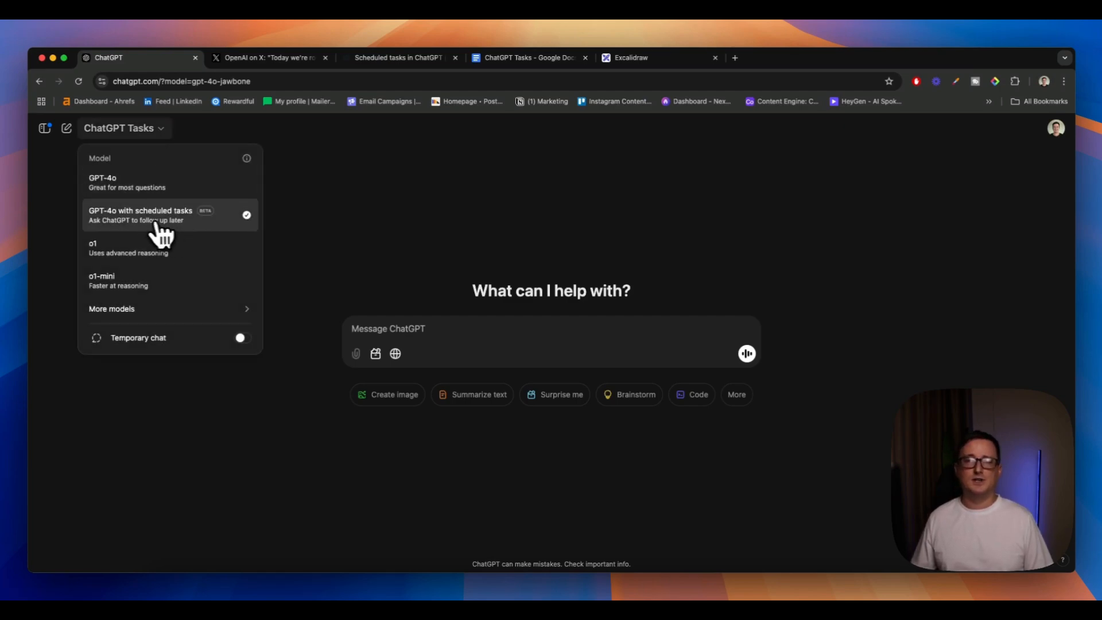
mouse_move(172, 235)
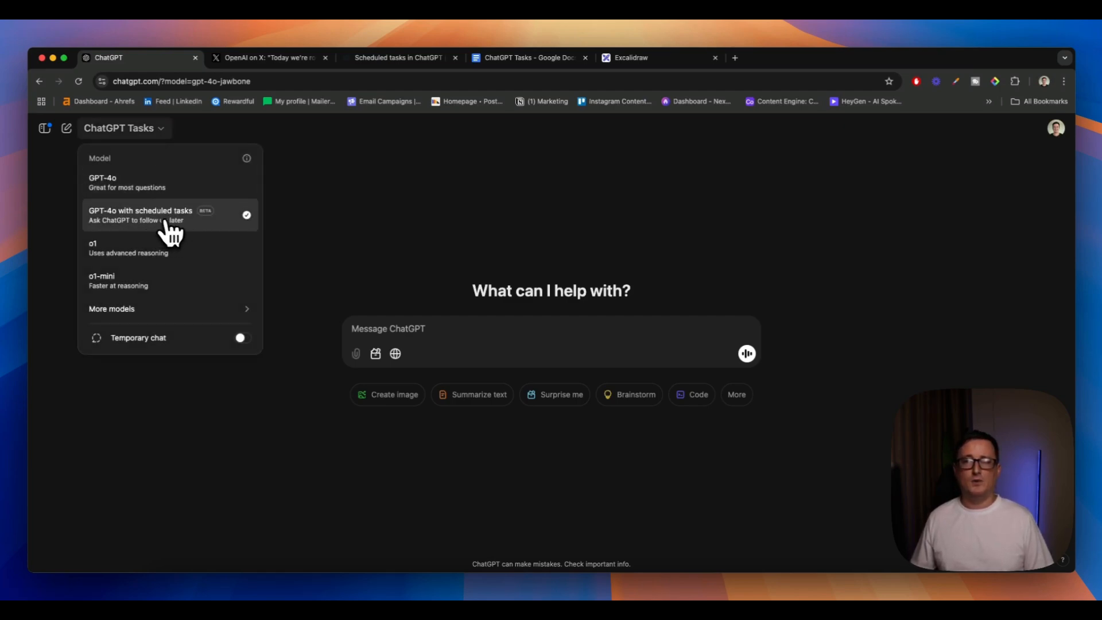
mouse_move(210, 242)
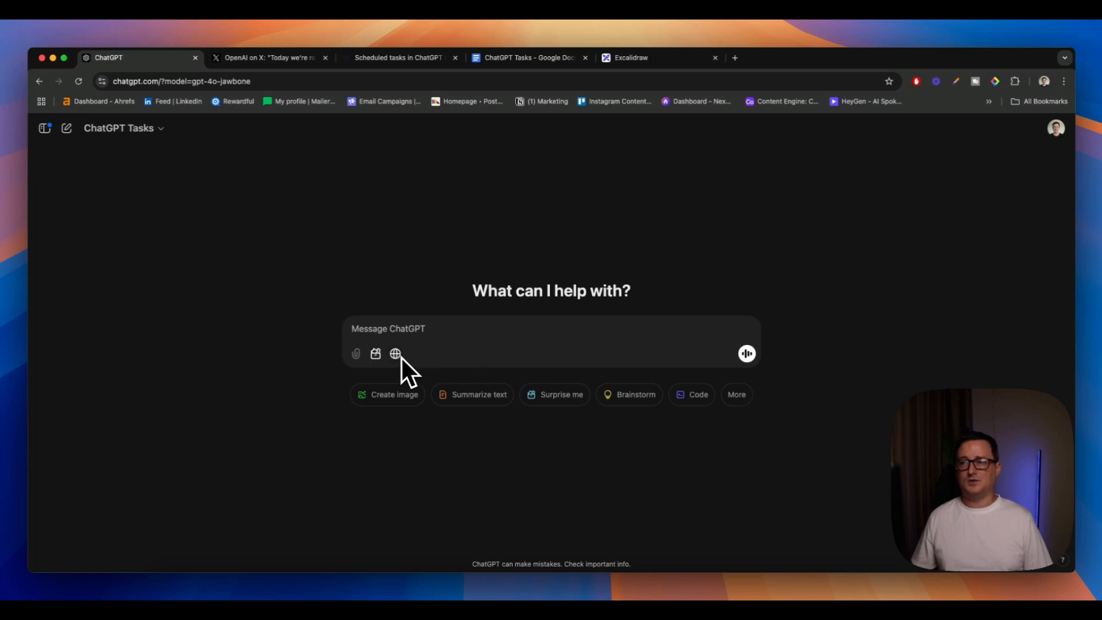
mouse_move(271, 295)
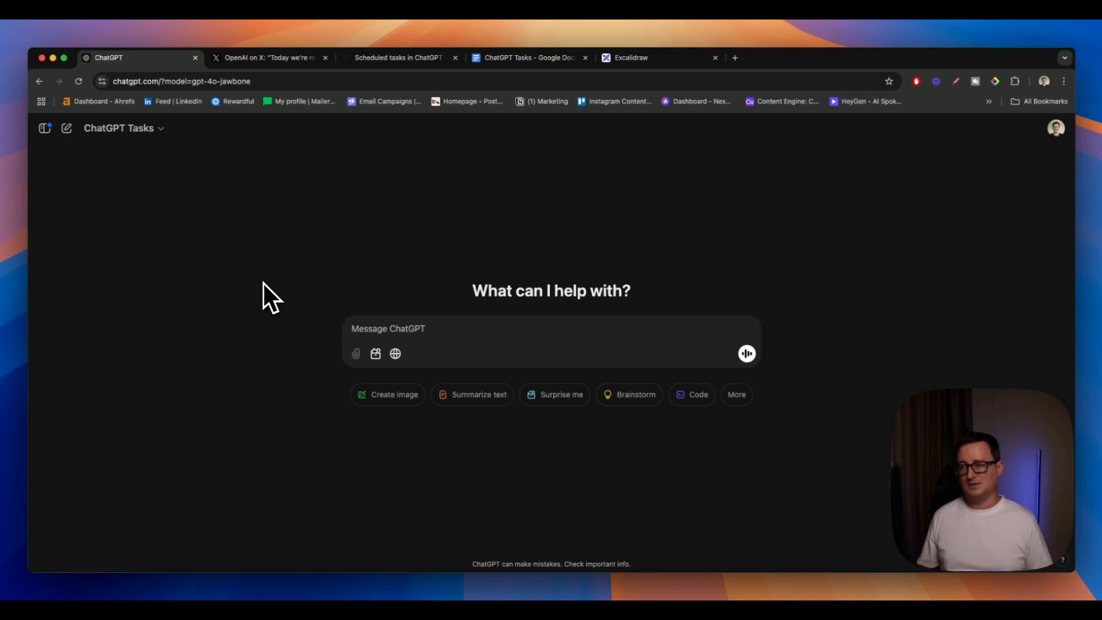
click(528, 58)
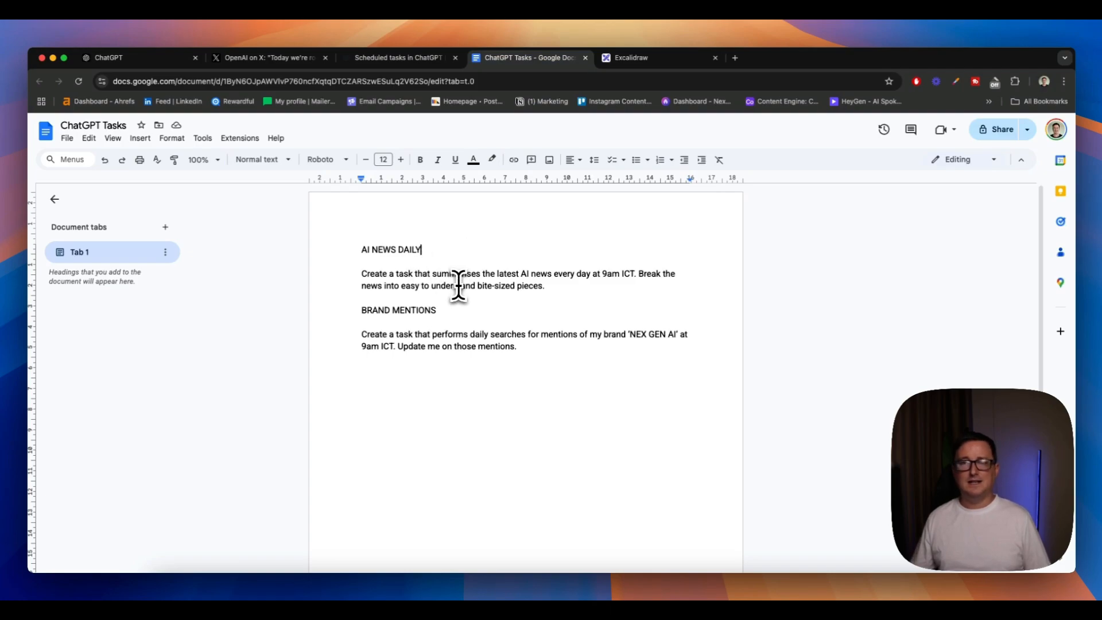
Step: Send the prompt 'Create a task that summarises the latest AI news every day at 9am ICT'
drag(361, 273, 544, 286)
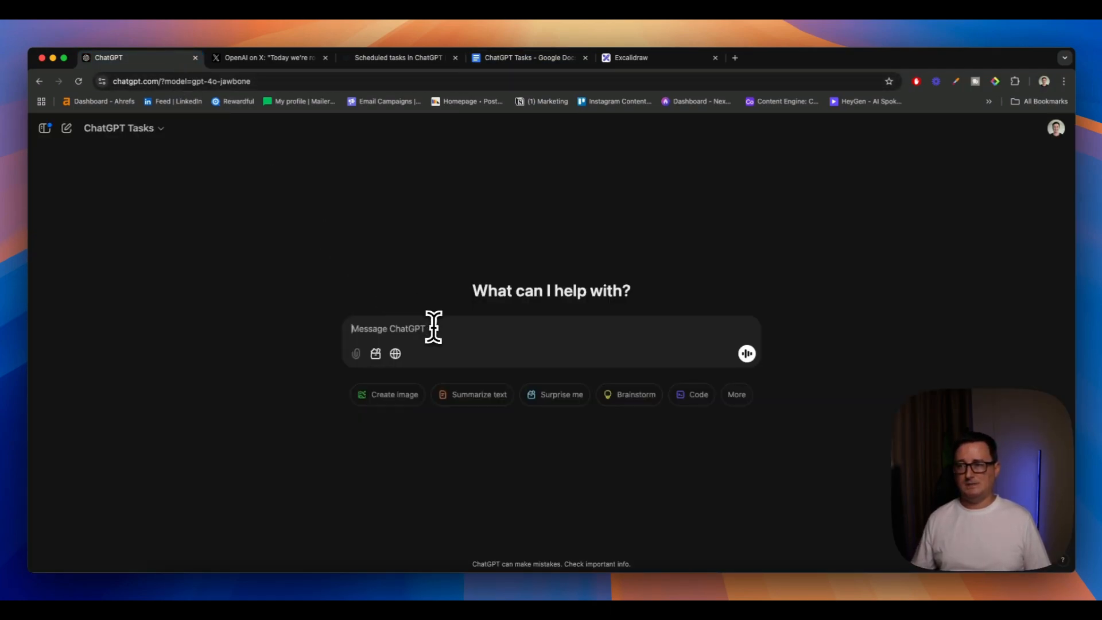
text(Create a task that summarises the latest AI news every day at 9am ICT. Break the news into easy to understand bite-sized pieces.)
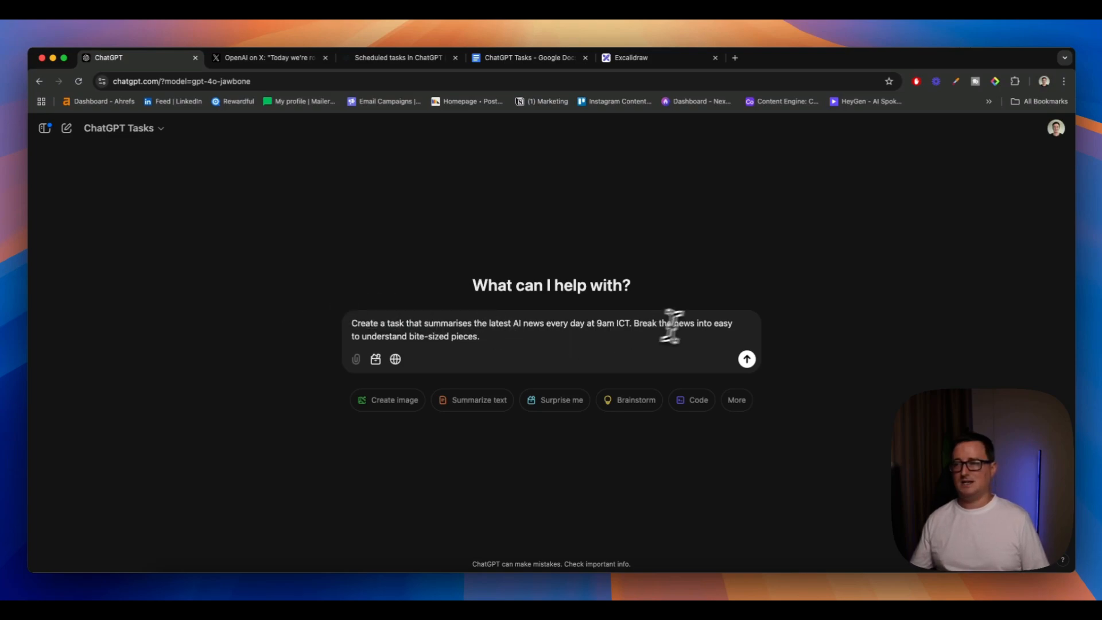
click(746, 359)
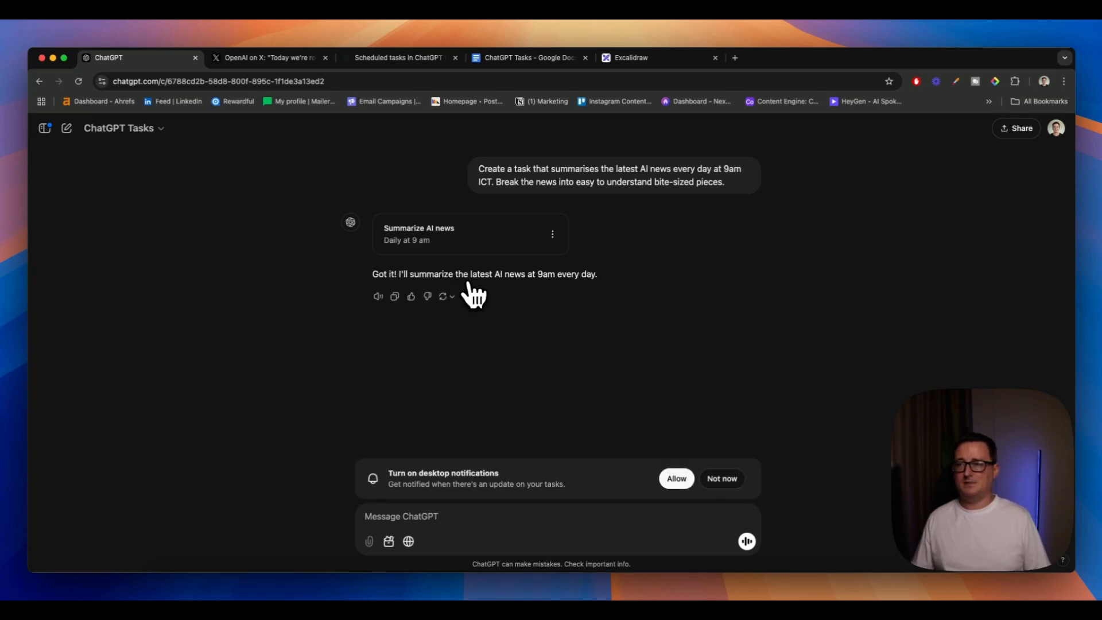
mouse_move(492, 295)
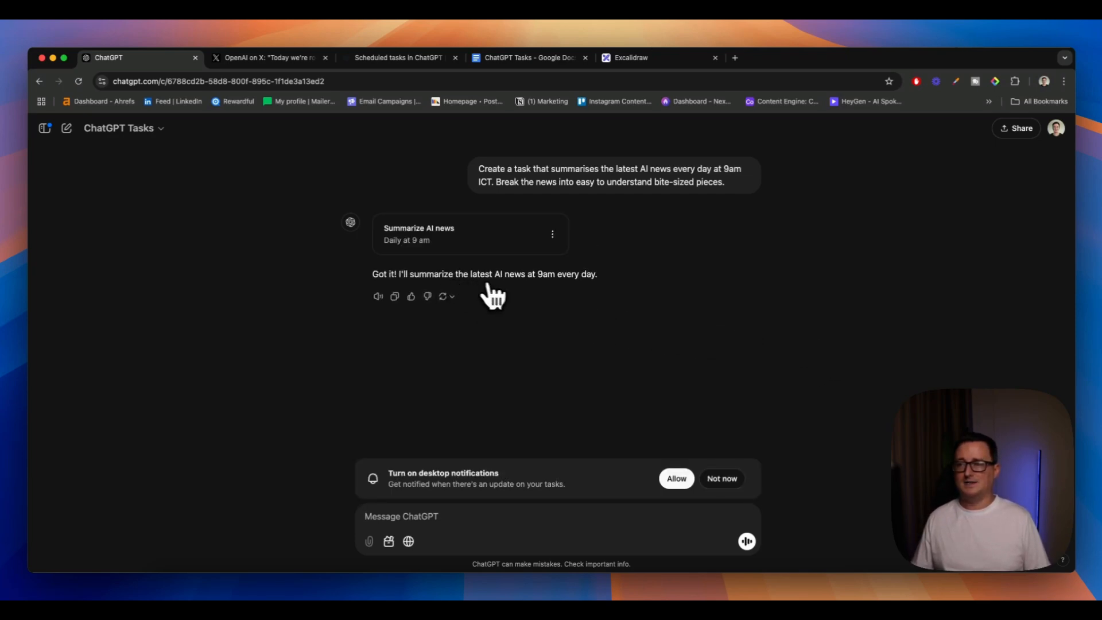
mouse_move(567, 300)
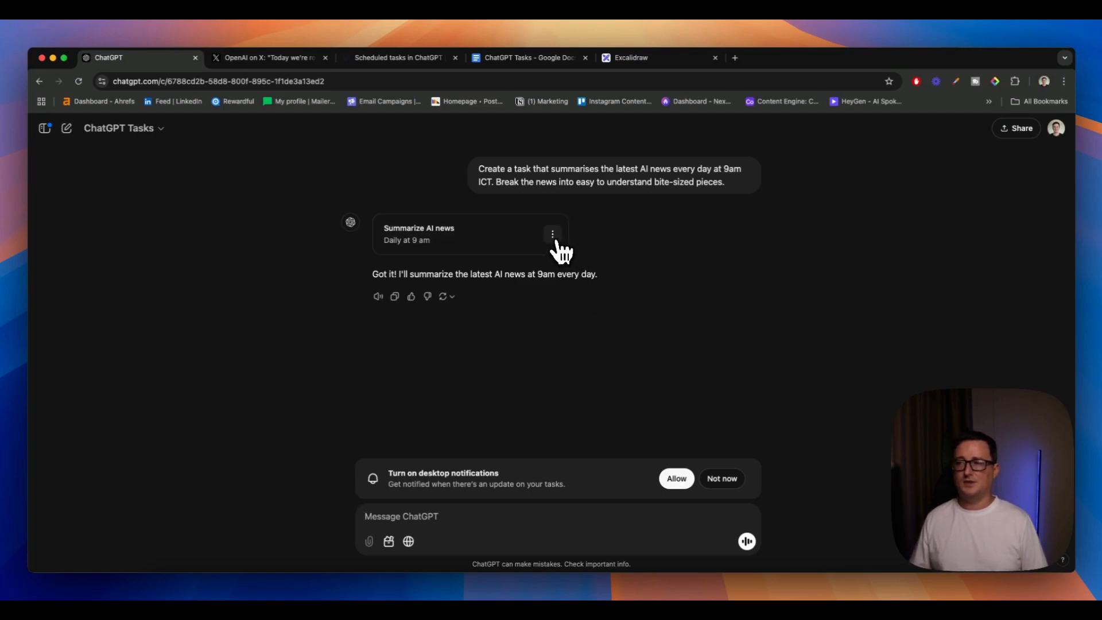
click(552, 234)
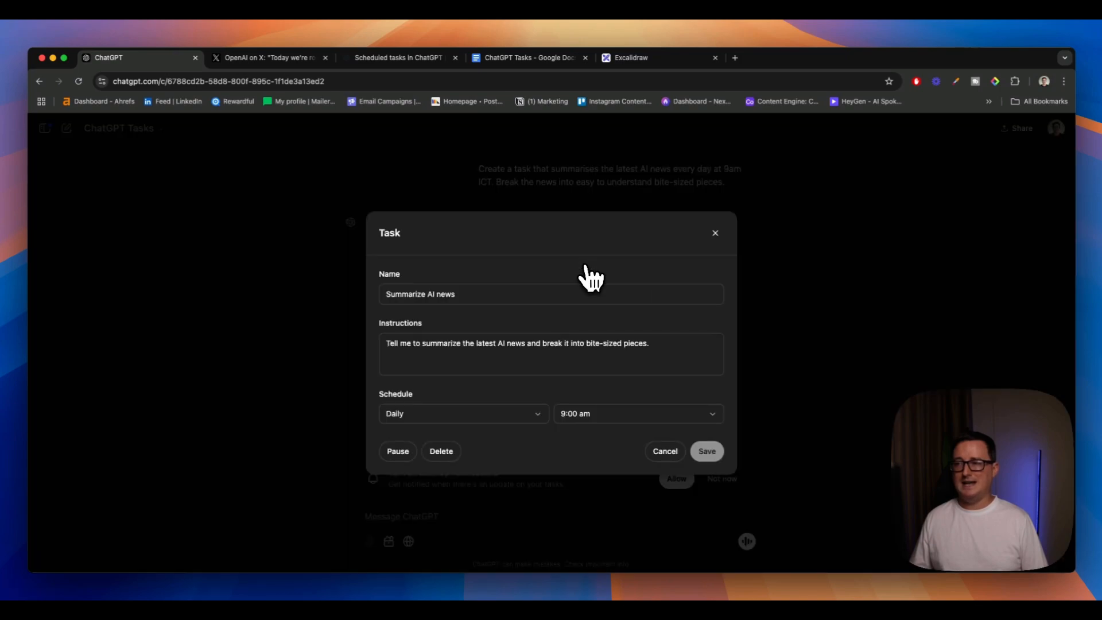
mouse_move(479, 365)
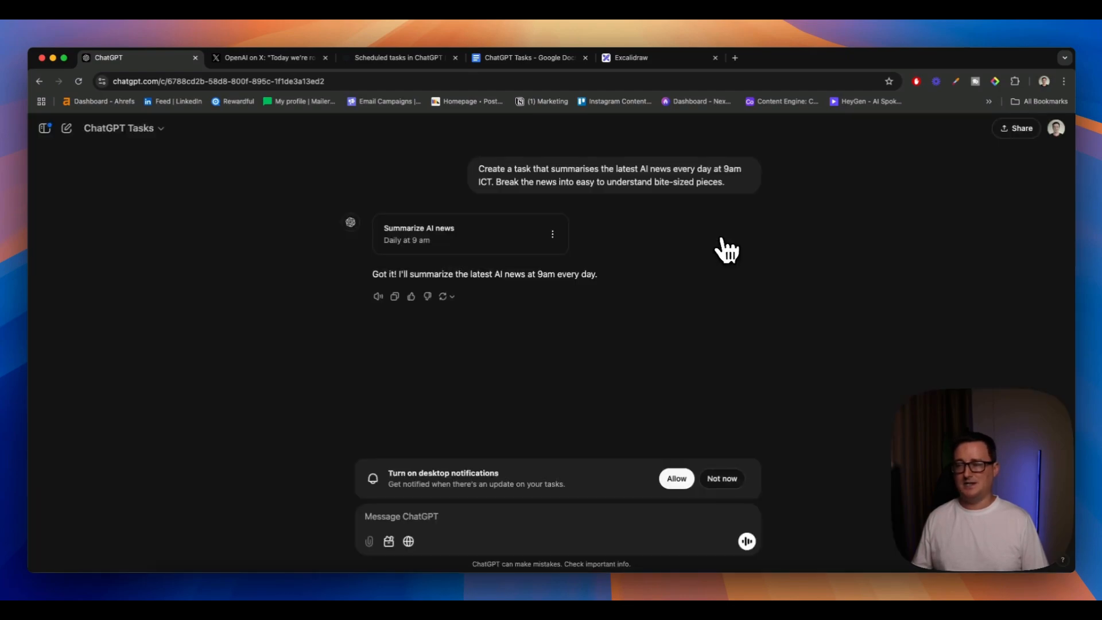
mouse_move(657, 413)
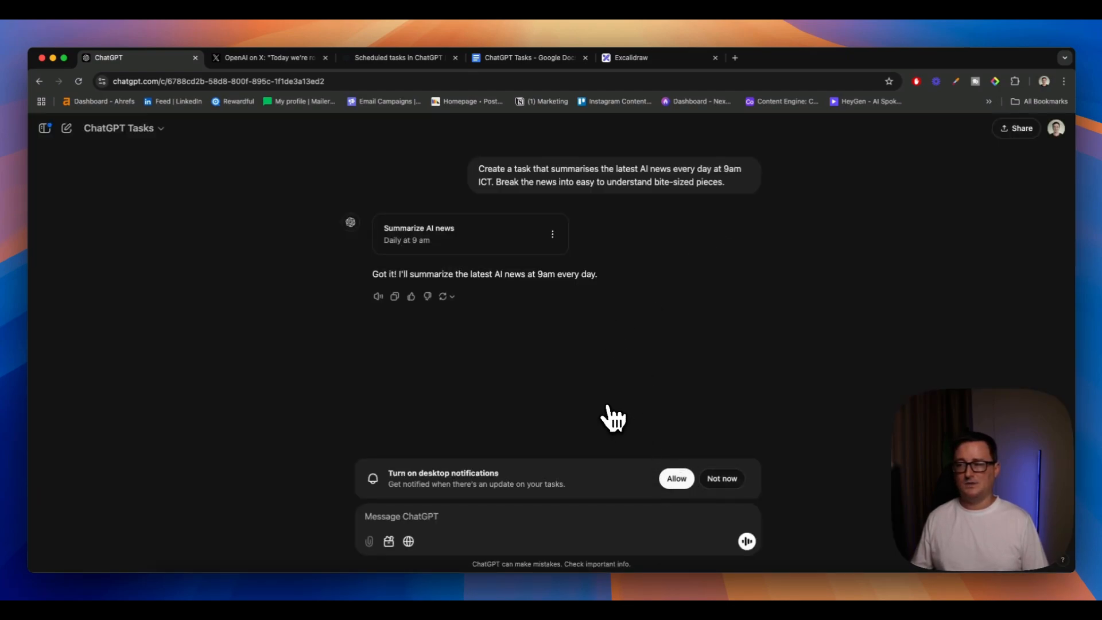
Step: Select the BRAND MENTIONS prompt for 'NEX GEN AI' in the Google Doc for copying
click(527, 58)
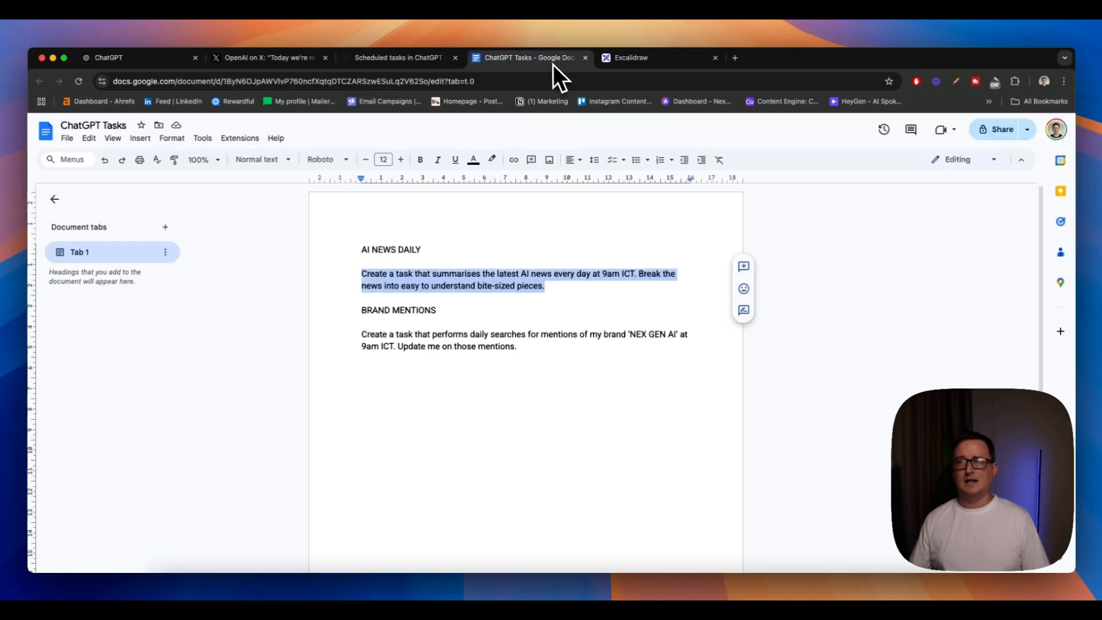
click(541, 346)
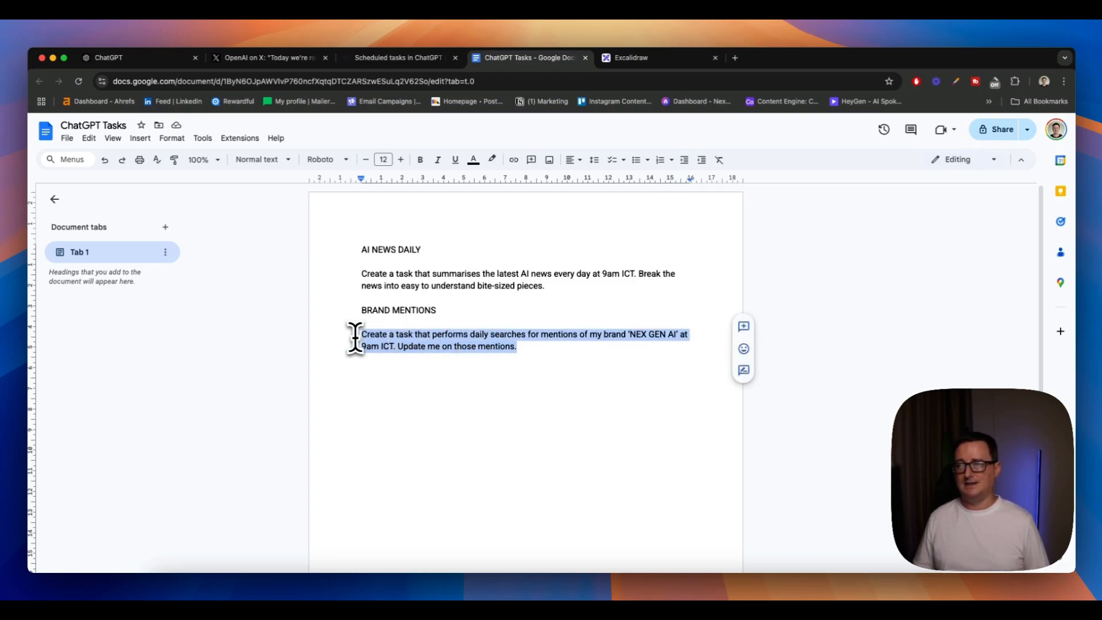
Step: Send the prompt for daily 9am ICT searches for mentions of the brand 'NEX GEN AI'
click(109, 57)
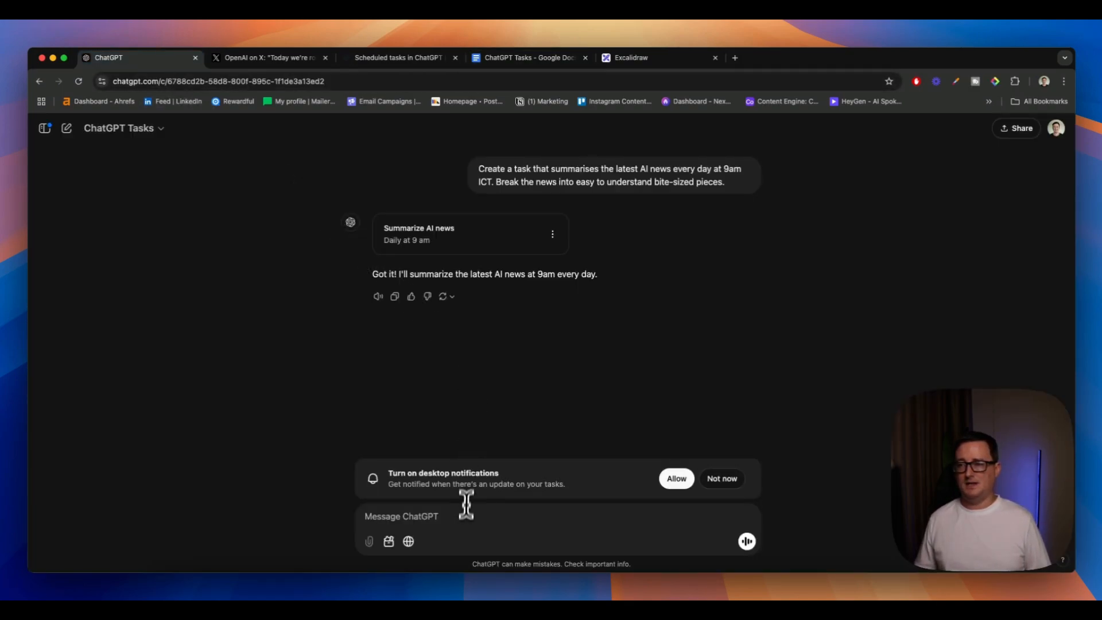
text(Create a task that performs daily searches for mentions of my brand 'NEX GEN AI' at 9am ICT. Update me on those mentions.)
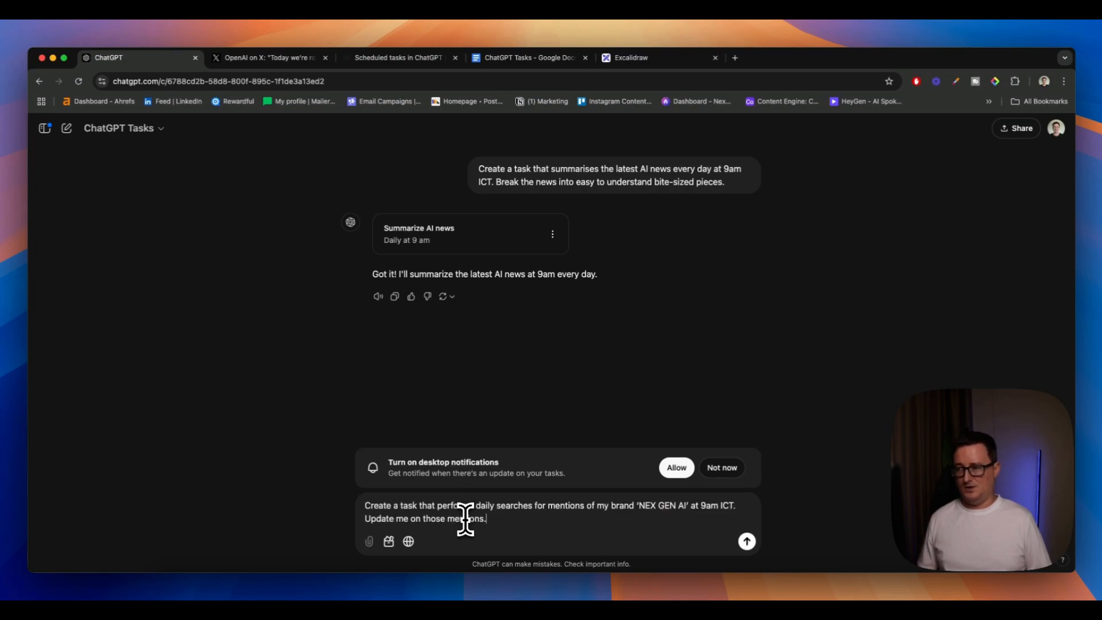
click(746, 541)
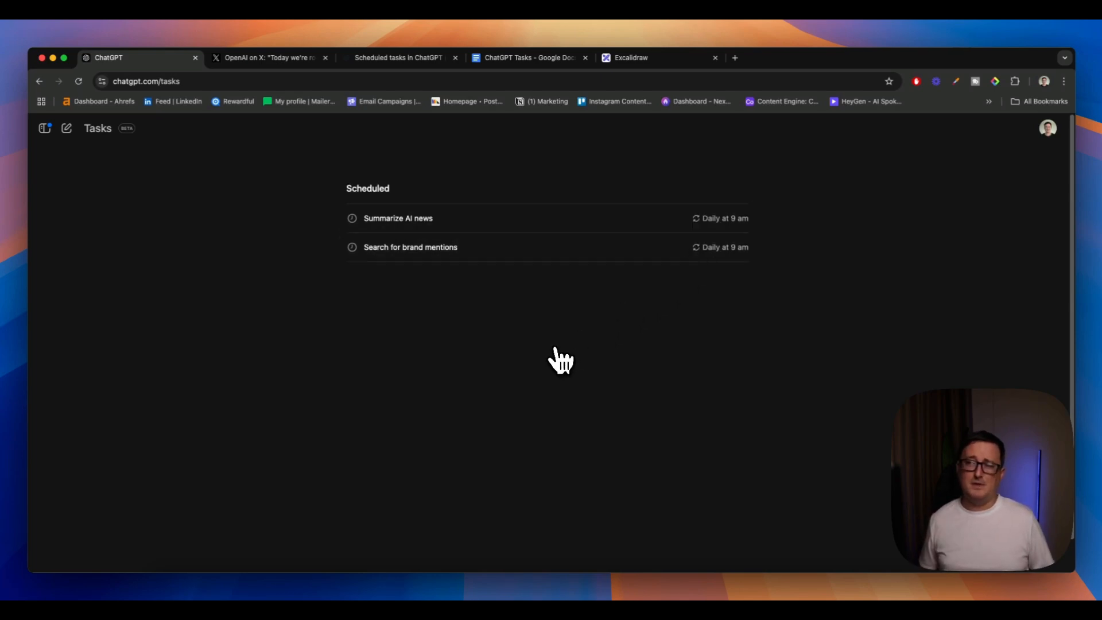
mouse_move(560, 378)
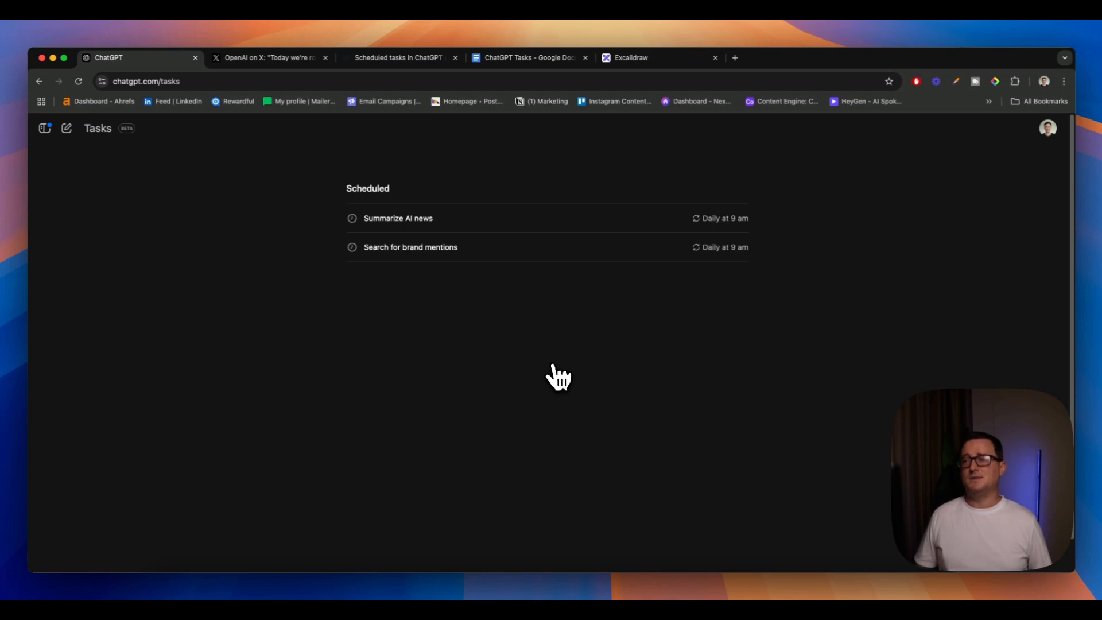
mouse_move(526, 345)
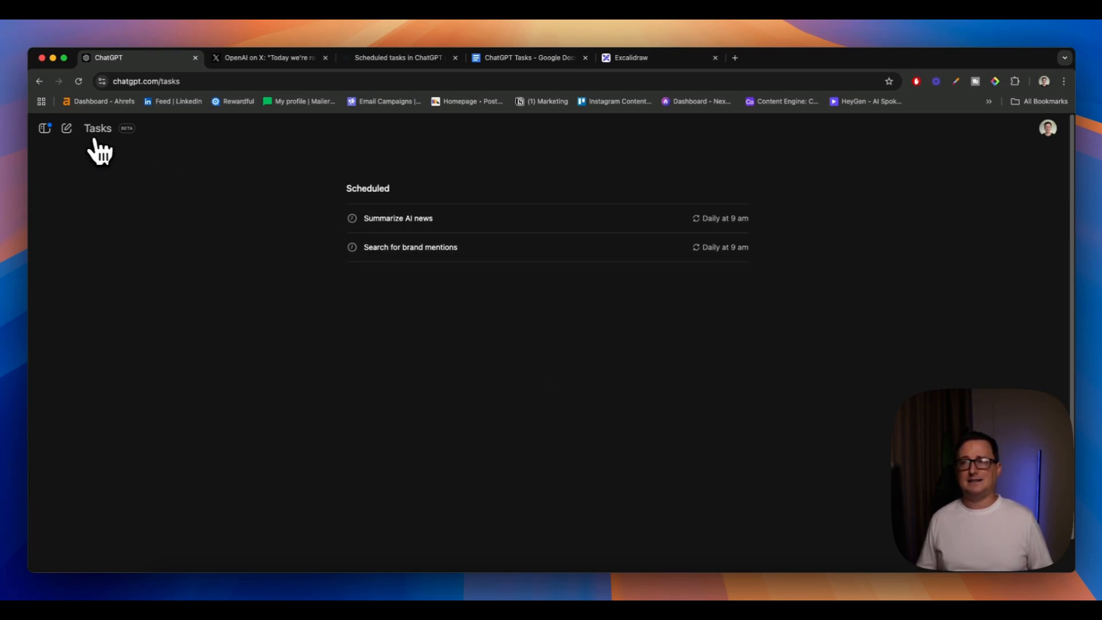
Step: Start a fresh ChatGPT chat and return to the Google Doc of task prompts
click(66, 128)
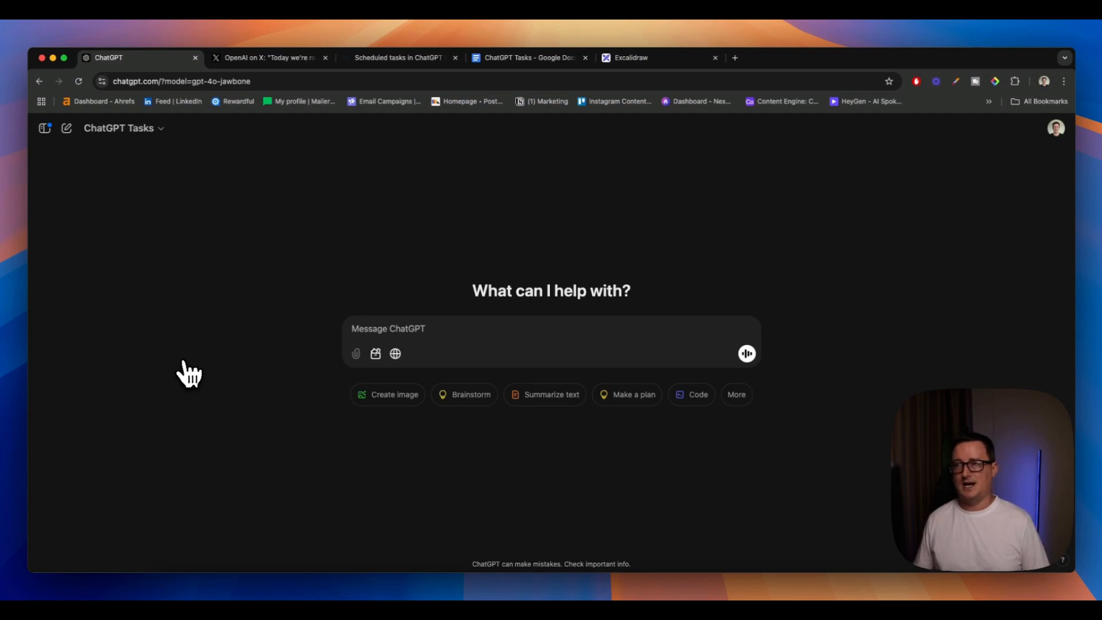
click(526, 58)
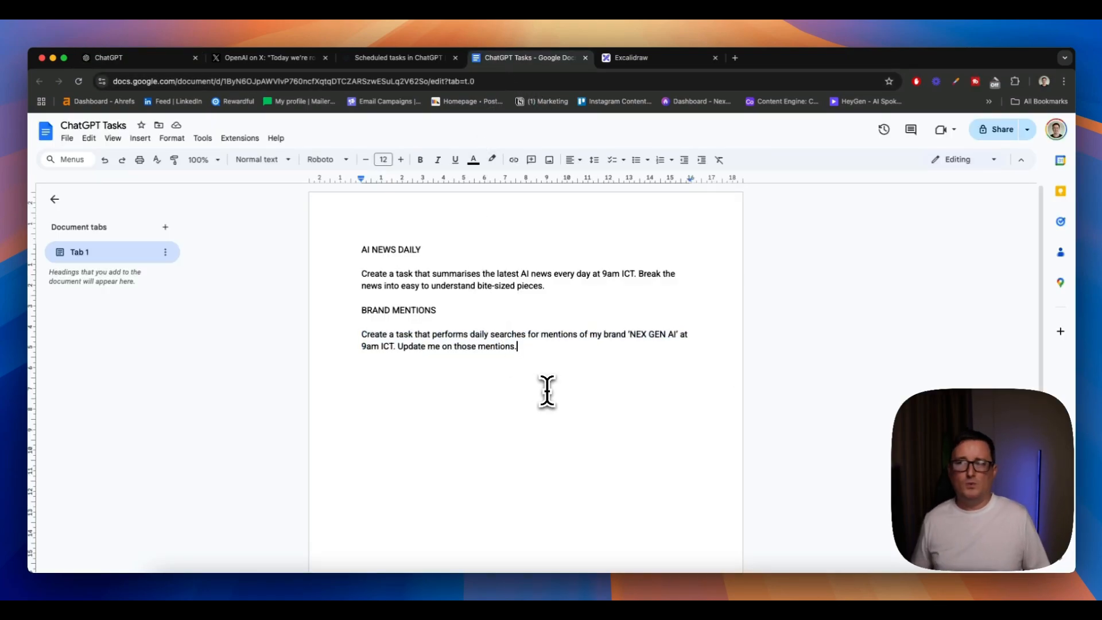
mouse_move(496, 160)
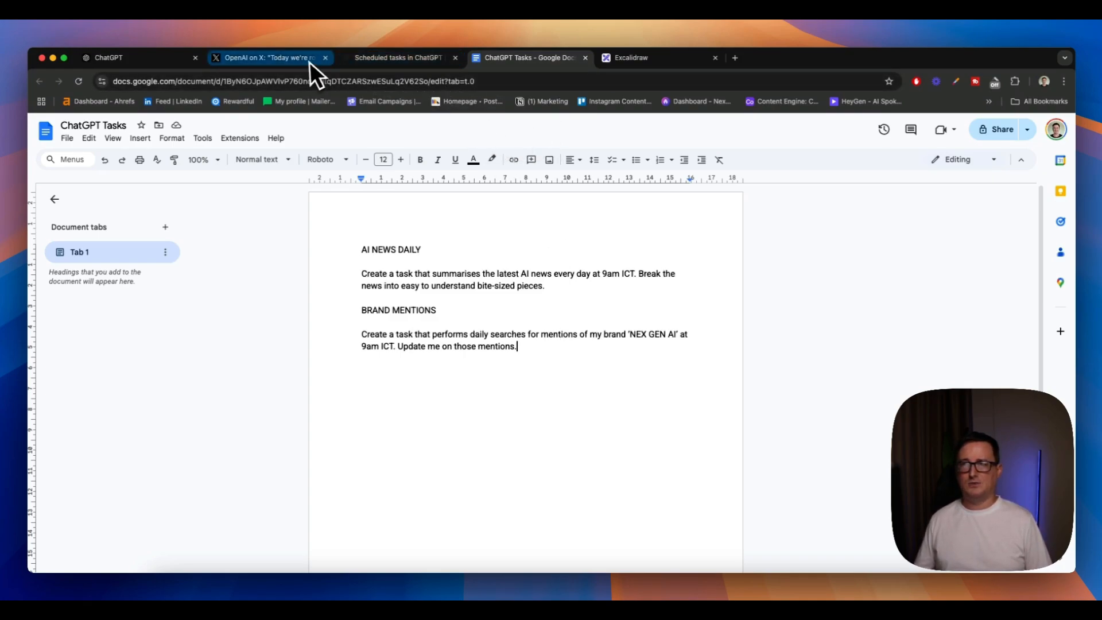
Step: Read the scheduled tasks article to its usage limits section, then switch to the blank Excalidraw canvas
click(401, 57)
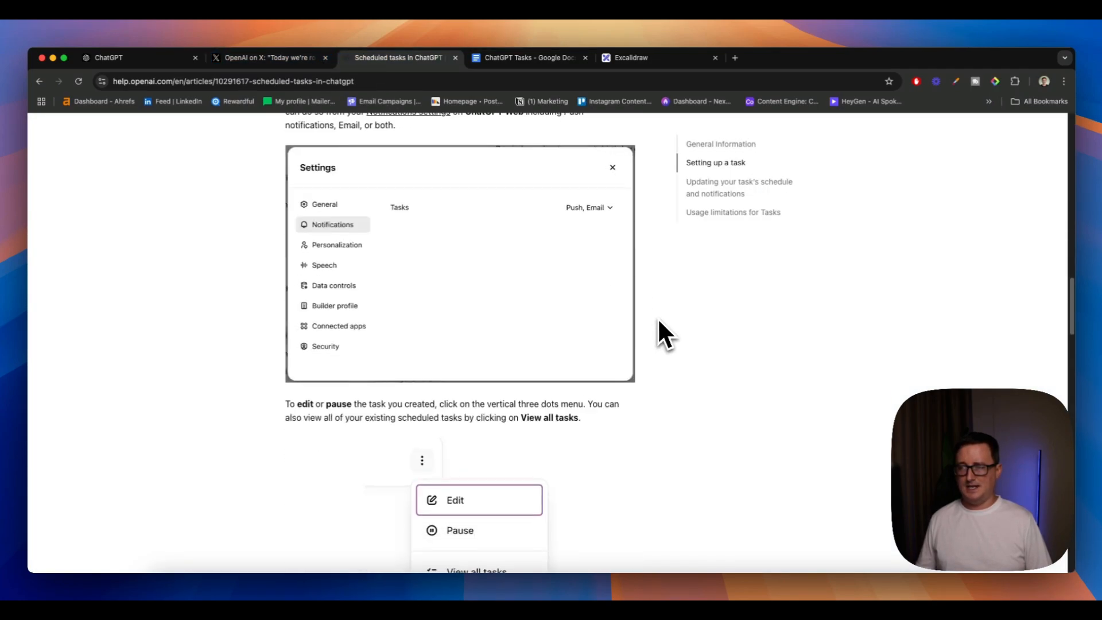
scroll(down, 3)
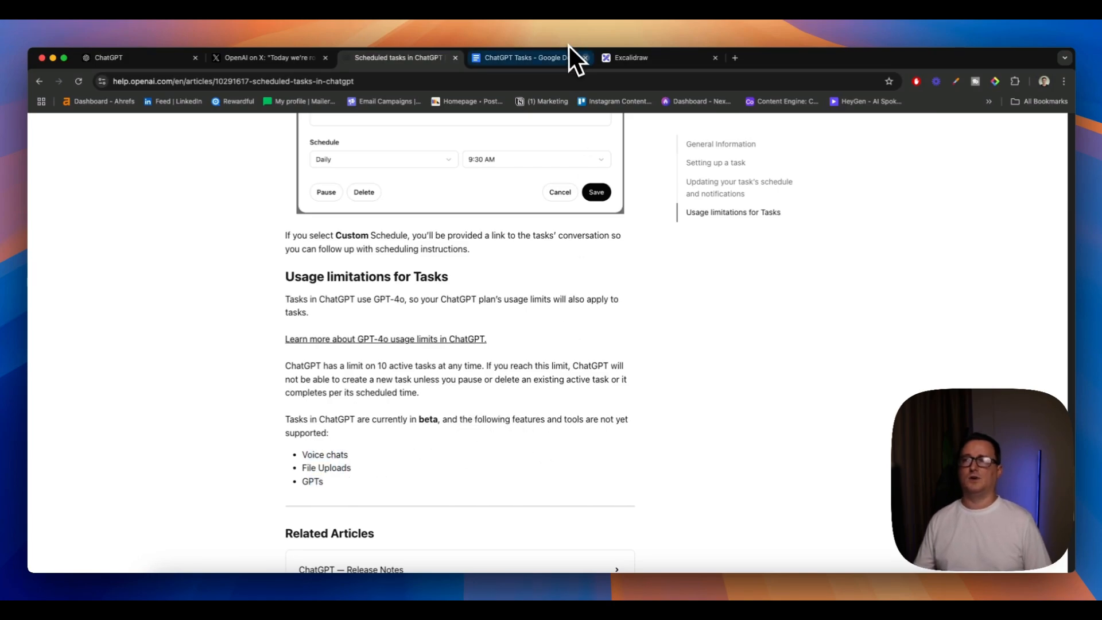
click(658, 57)
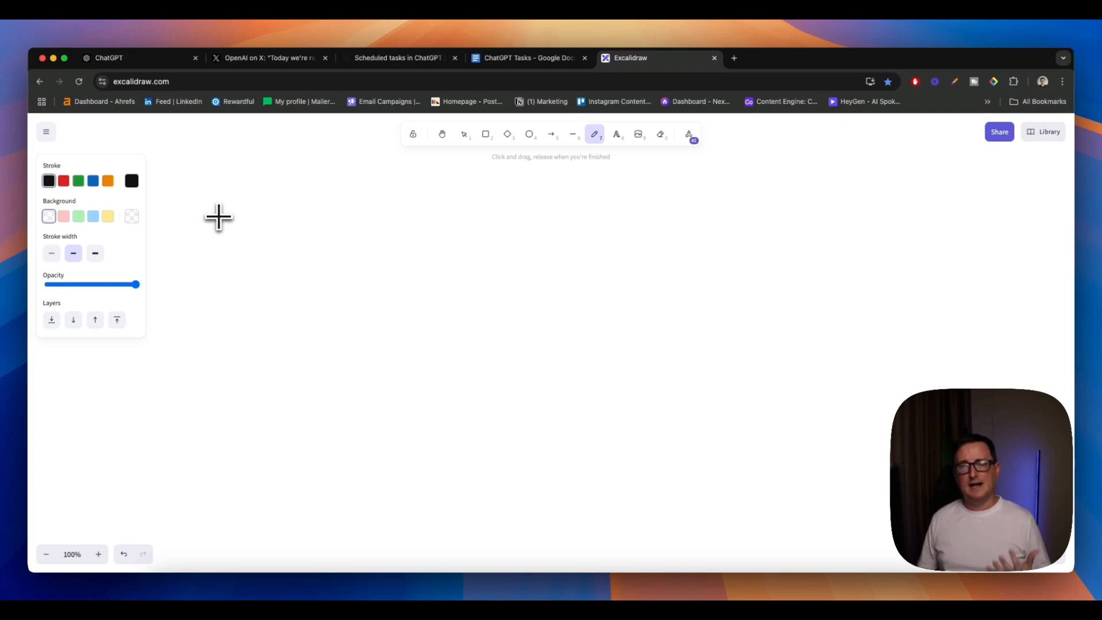
Step: Handwrite the flow TASKS → API → SLACK with a down arrow from SLACK to BM
drag(179, 228, 256, 250)
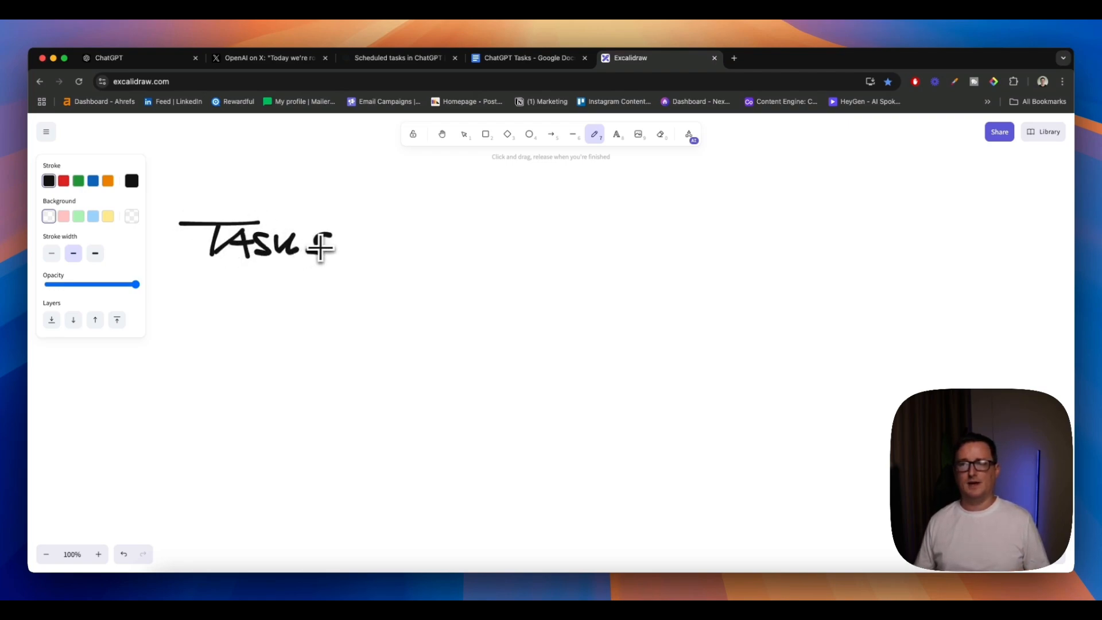
drag(338, 242, 401, 247)
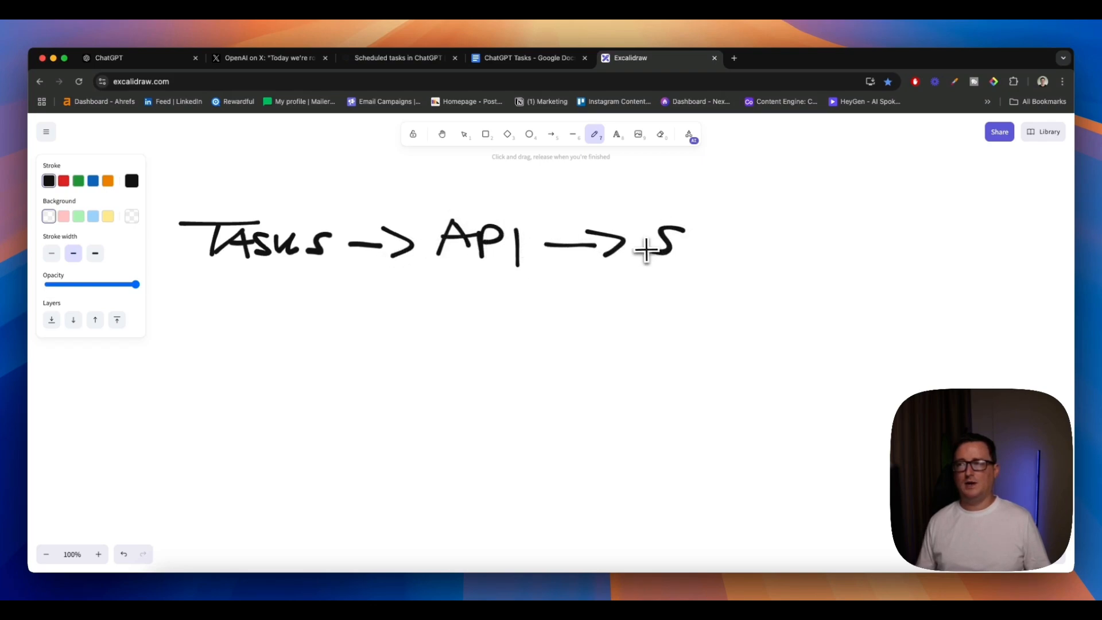
drag(654, 238, 766, 253)
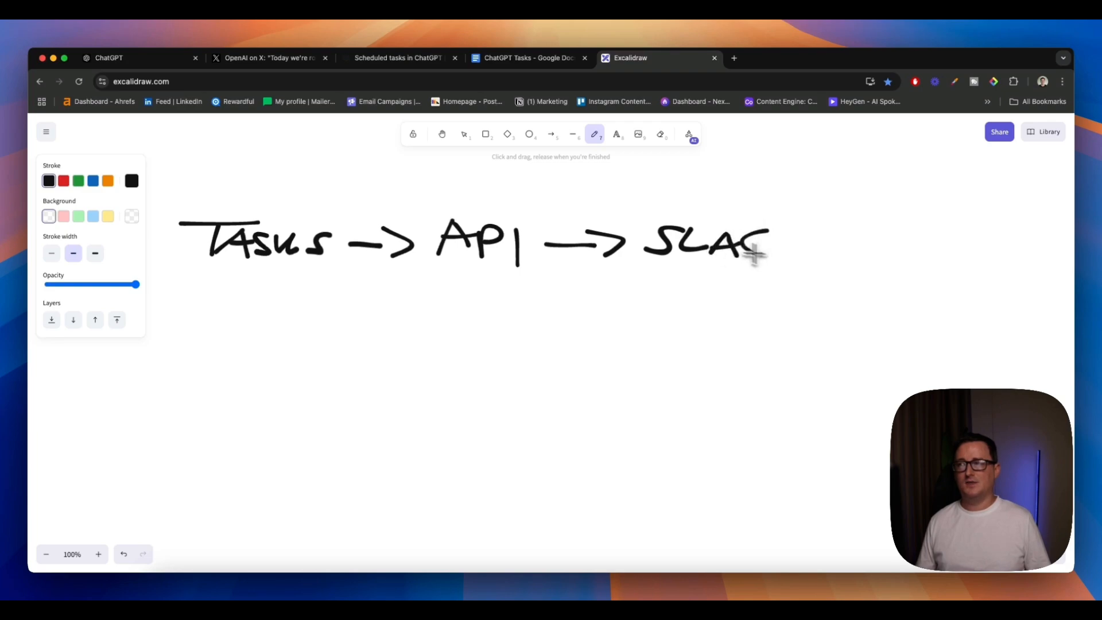
drag(759, 254, 819, 246)
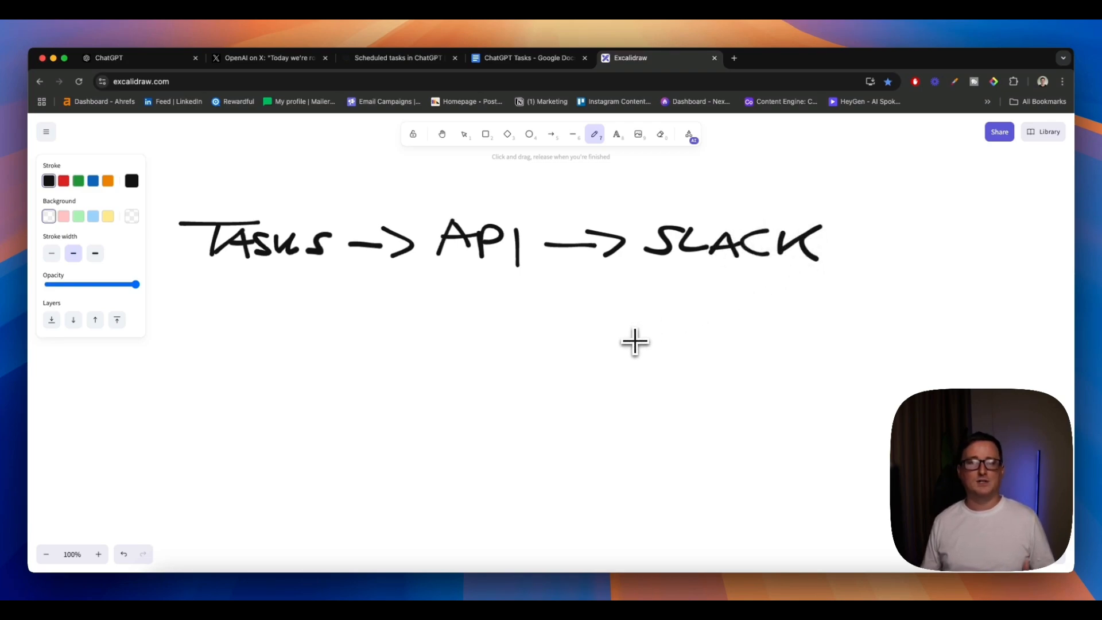
mouse_move(628, 293)
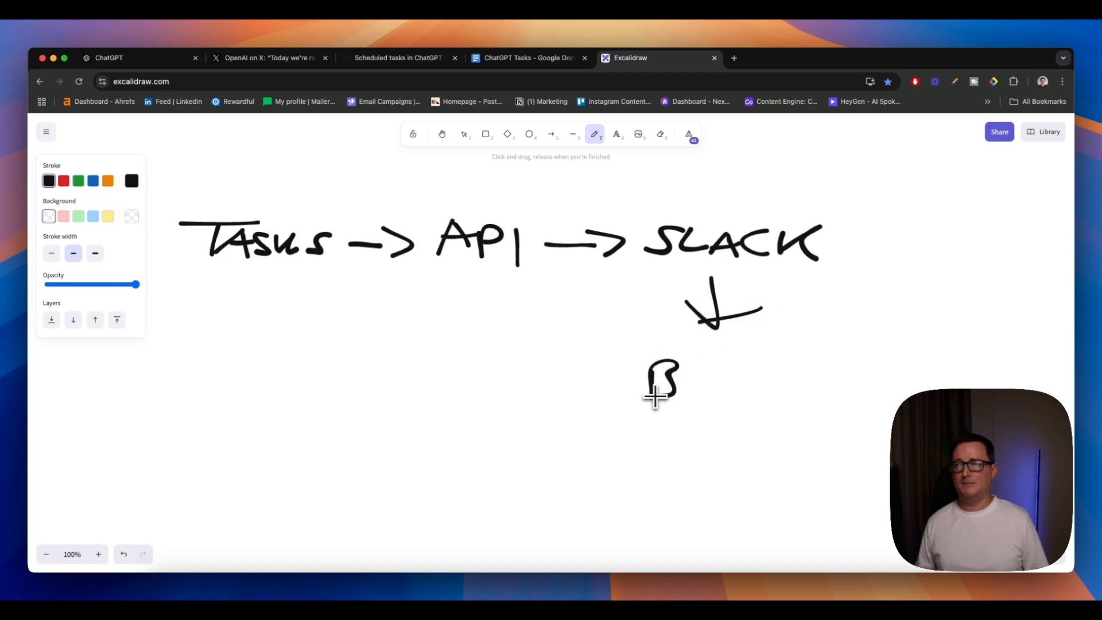
drag(675, 366, 748, 404)
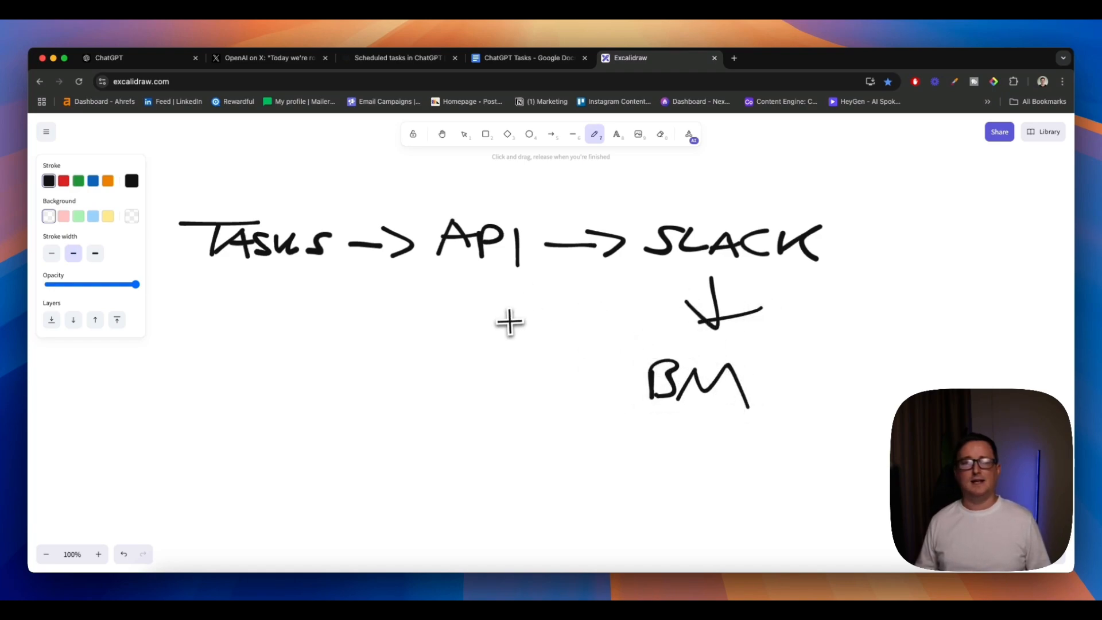
mouse_move(507, 326)
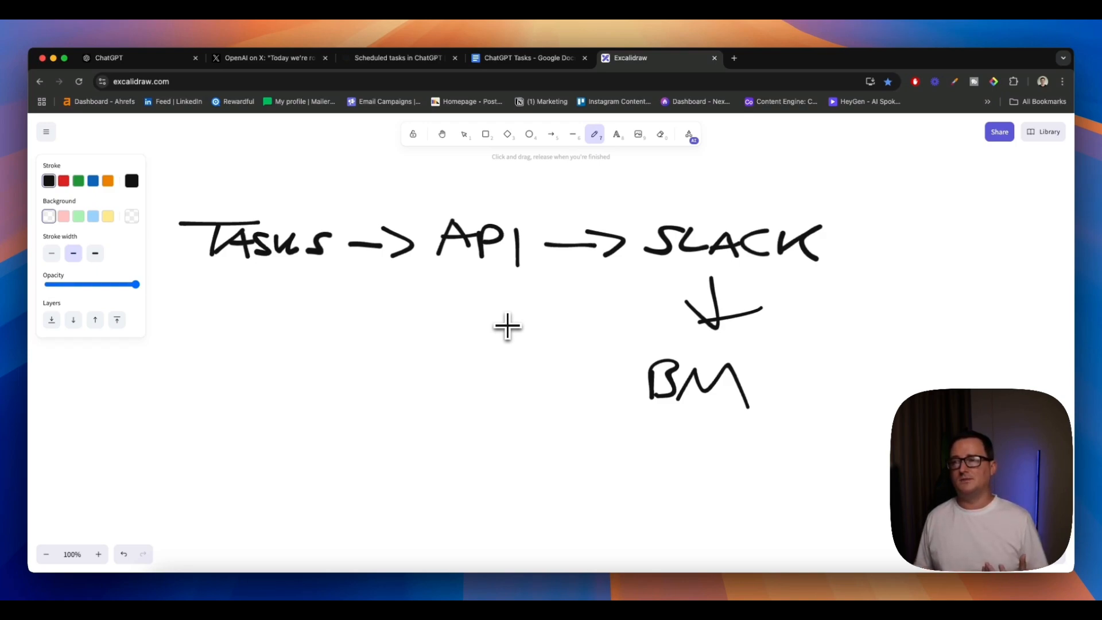
drag(309, 165, 773, 485)
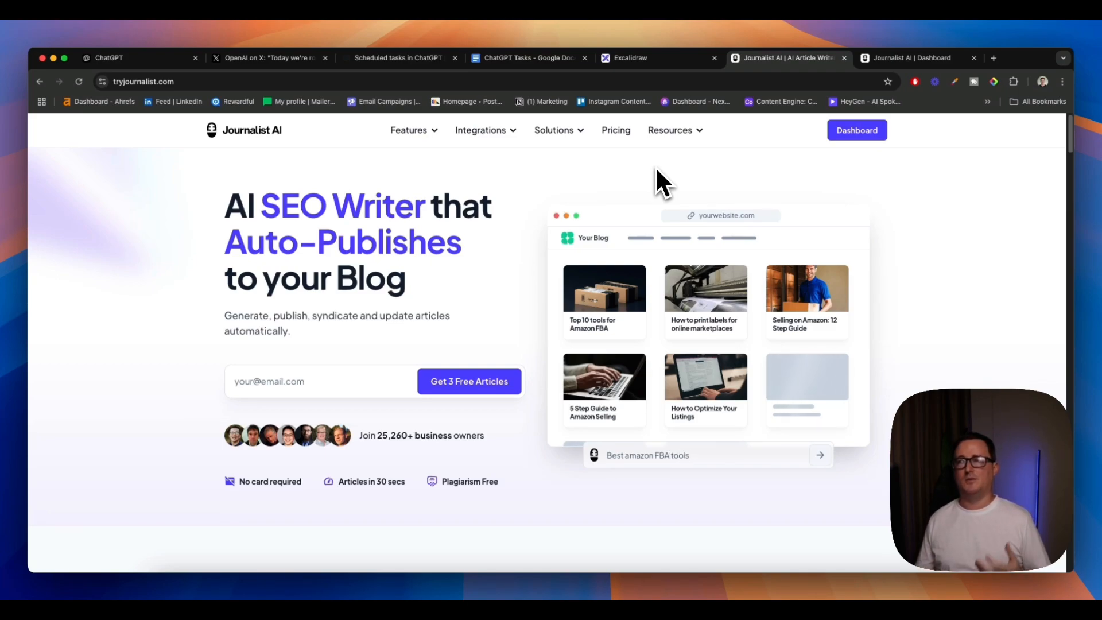
mouse_move(503, 214)
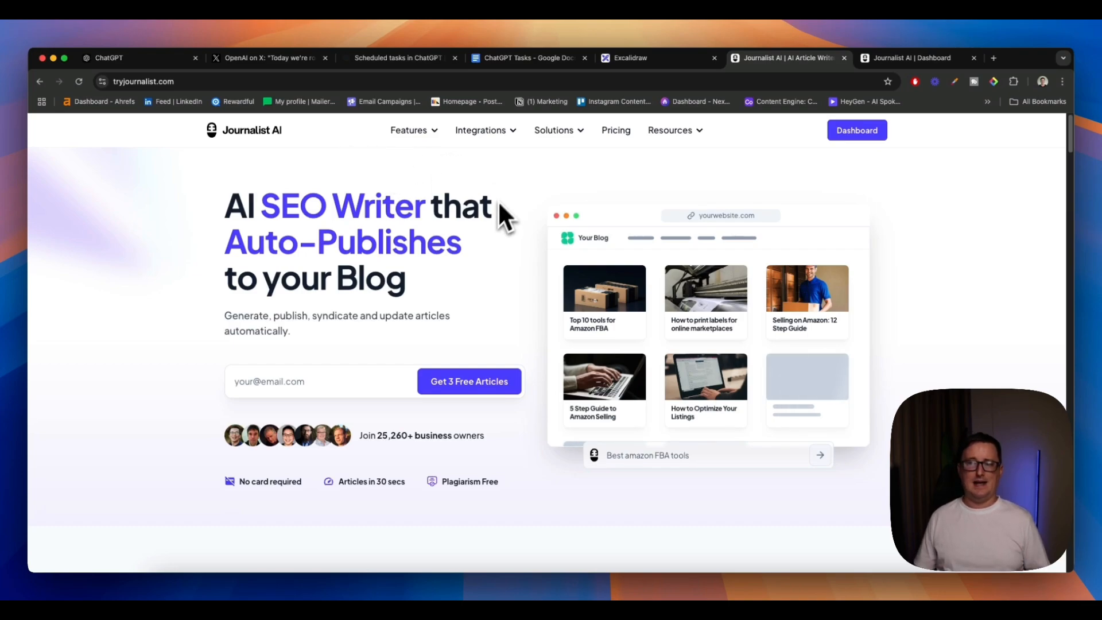
mouse_move(507, 246)
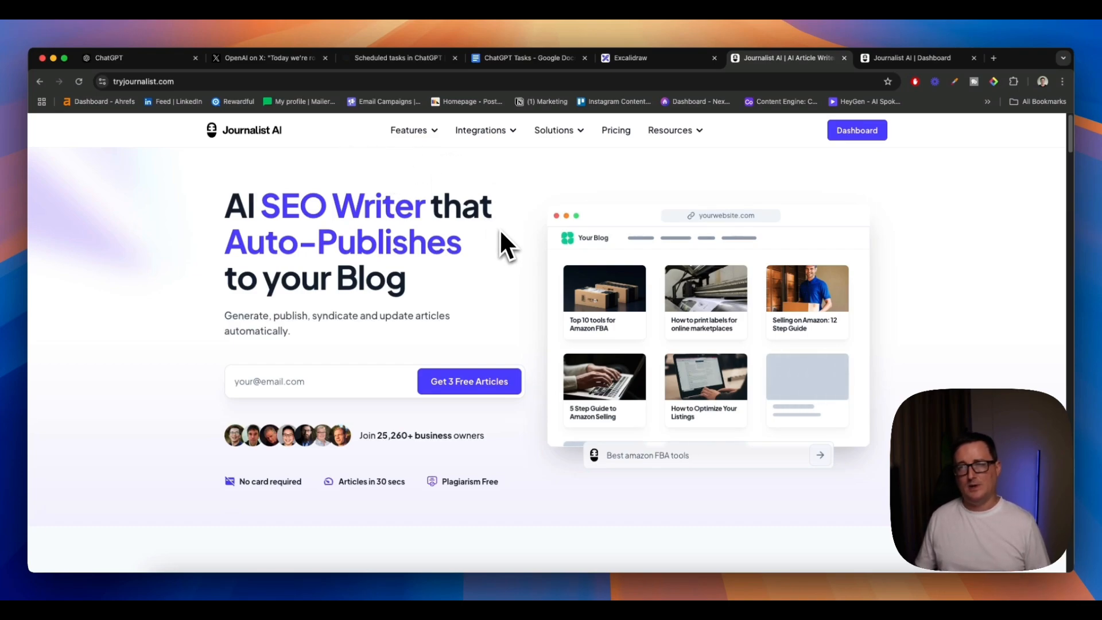
scroll(down, 3)
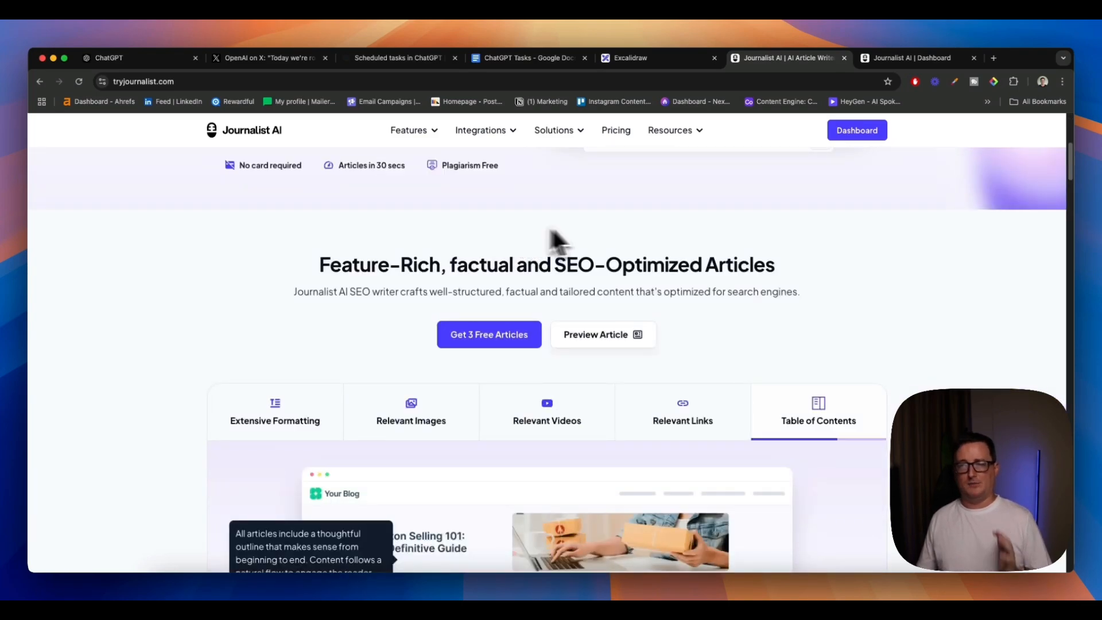
scroll(down, 3)
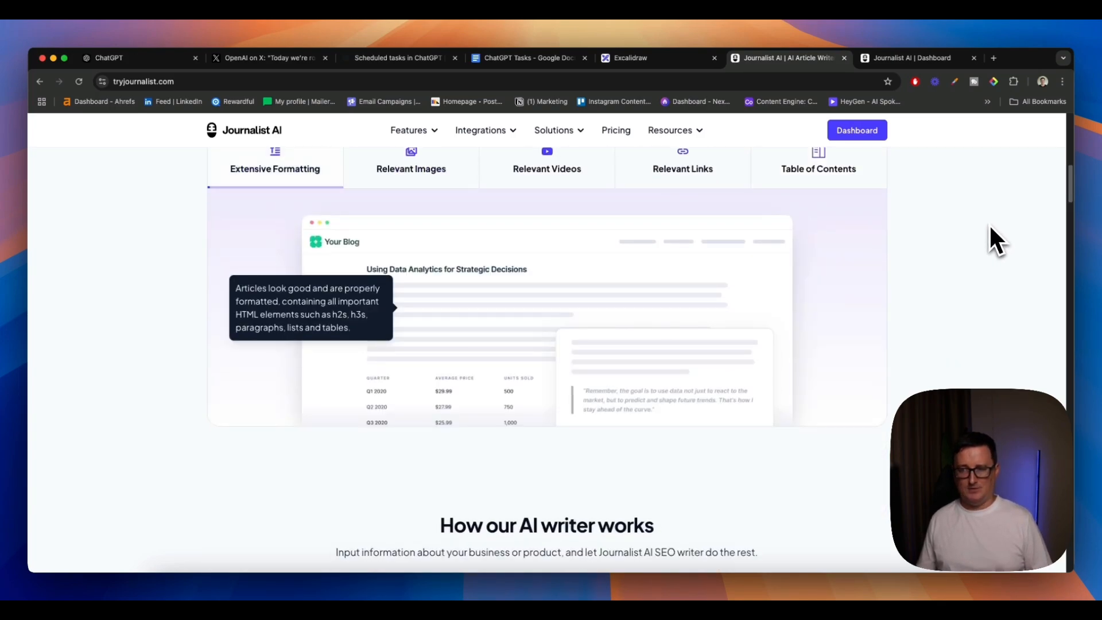
scroll(down, 3)
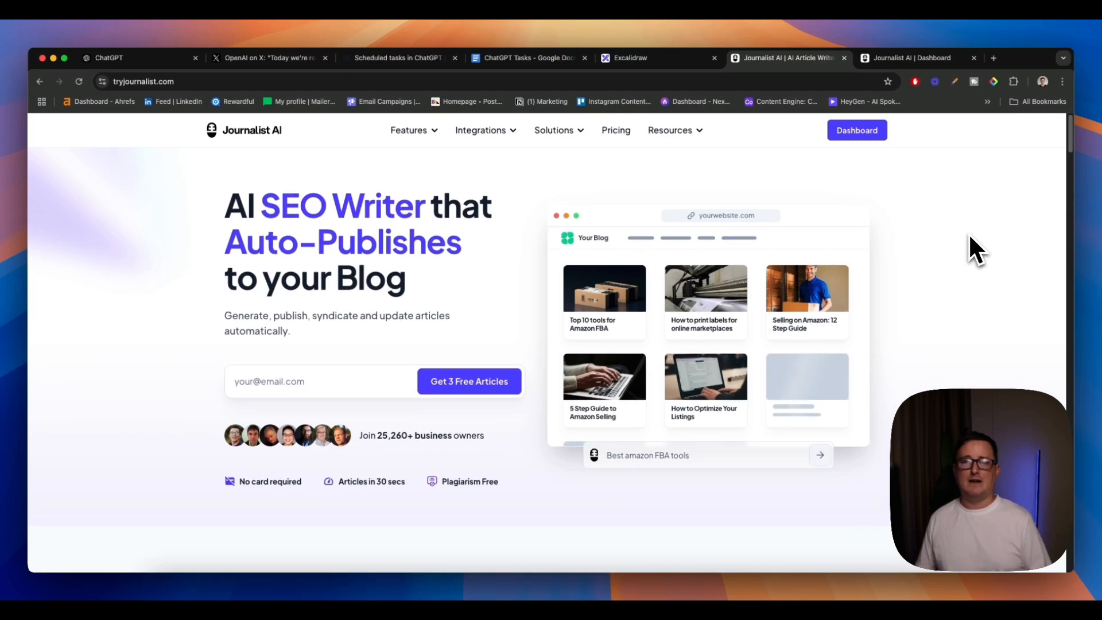
Step: Show the generated article 'Is a Tesla the Perfect First Car?' and toggle its table of contents on and off
click(914, 57)
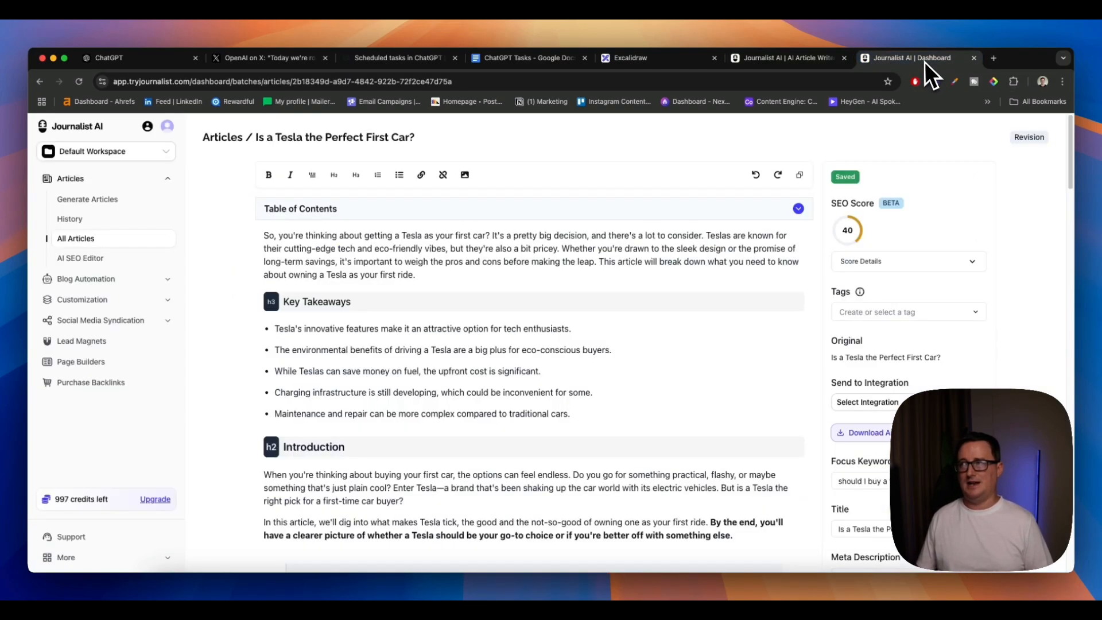
click(798, 209)
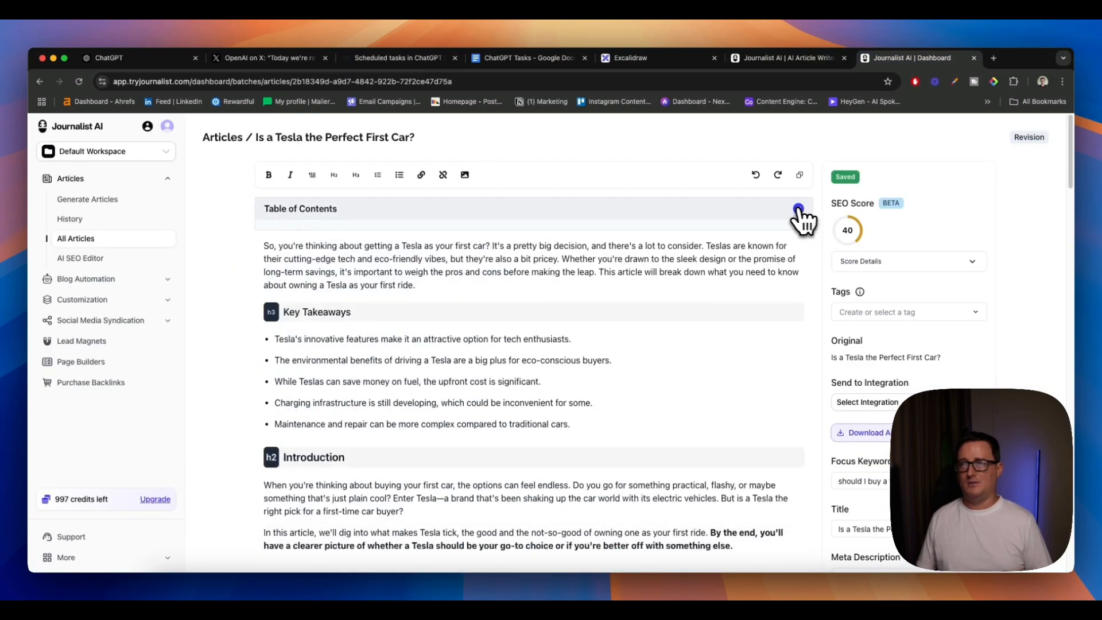
click(798, 209)
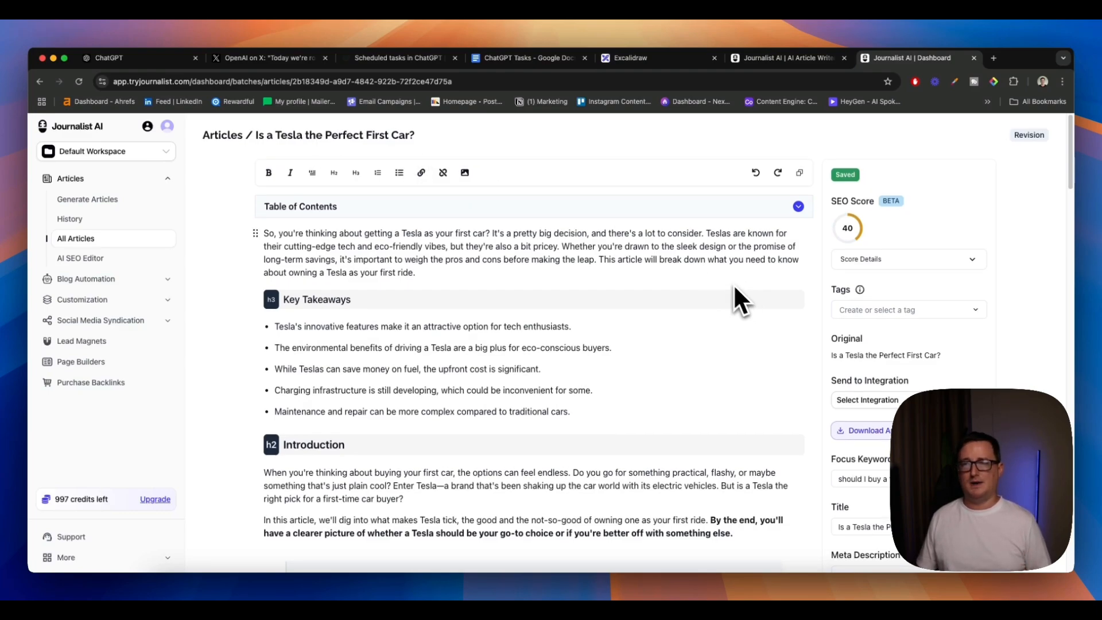
Step: Scroll through the Tesla article down to its FAQ and back toward the top
scroll(down, 3)
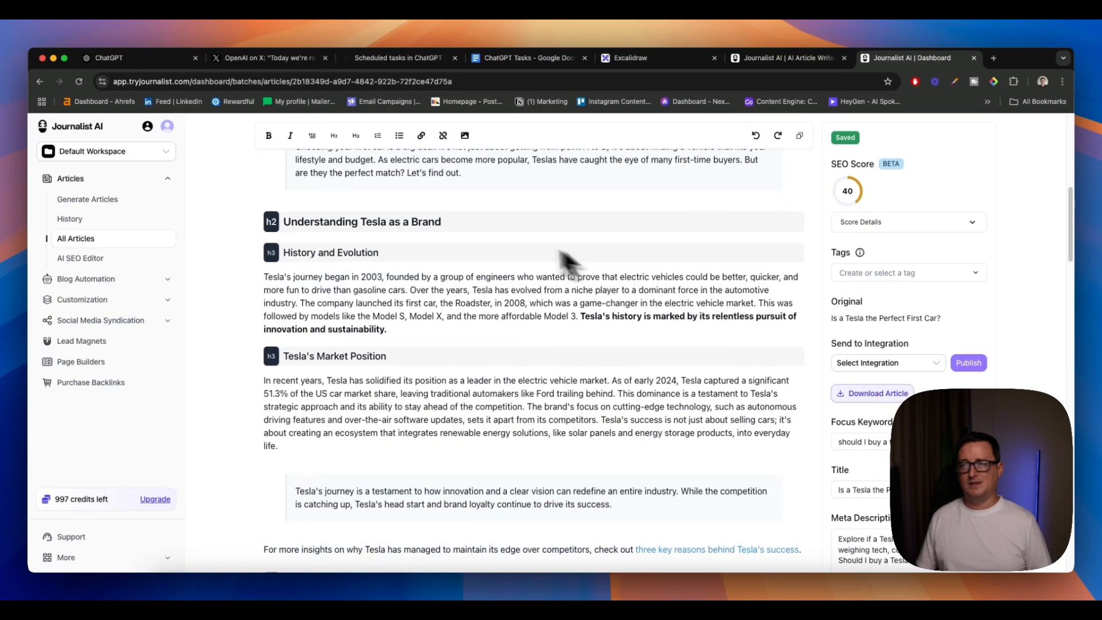
scroll(down, 3)
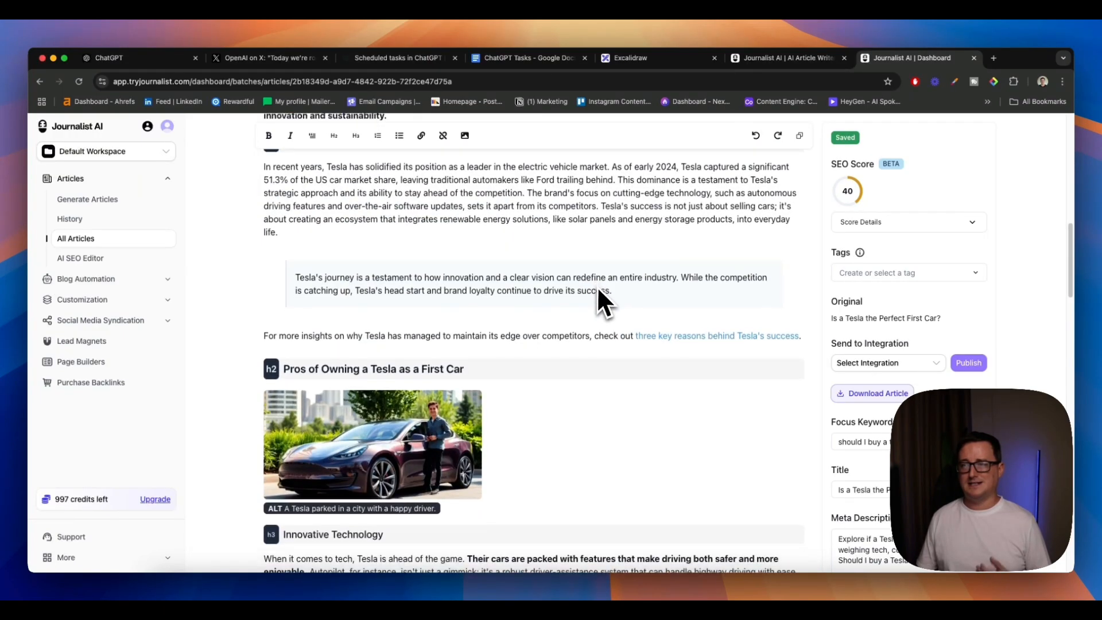
scroll(down, 3)
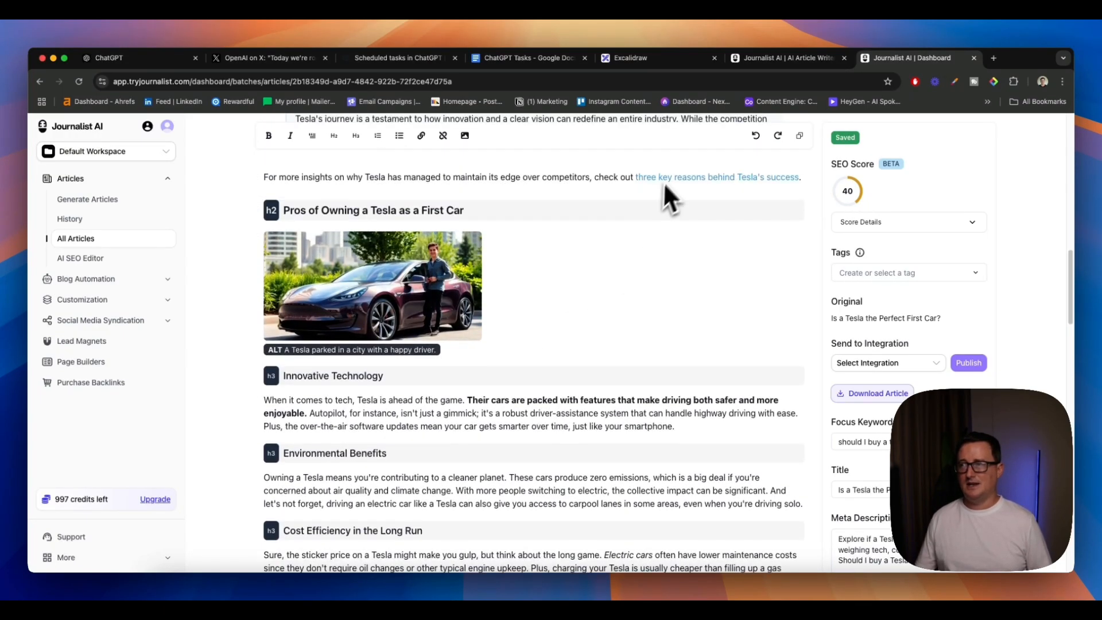
scroll(down, 3)
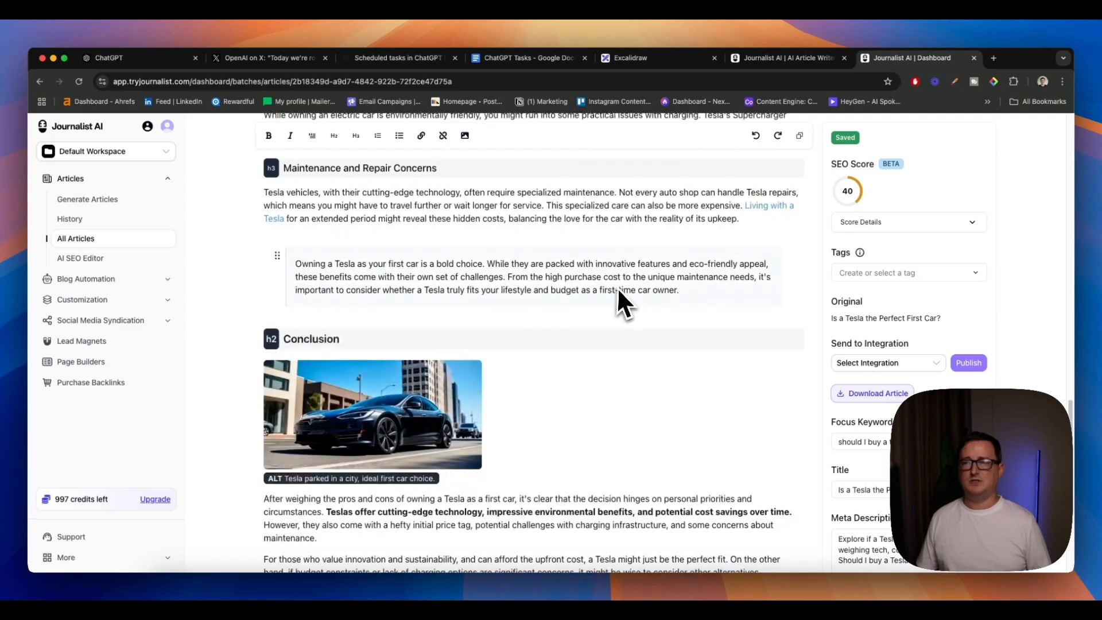
scroll(down, 3)
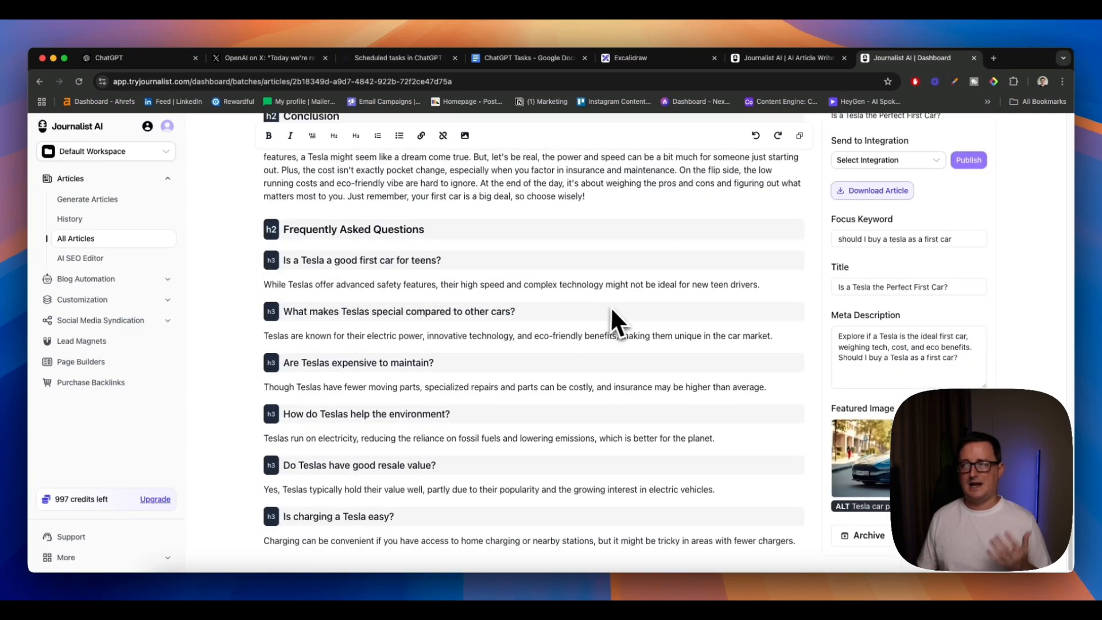
scroll(up, 3)
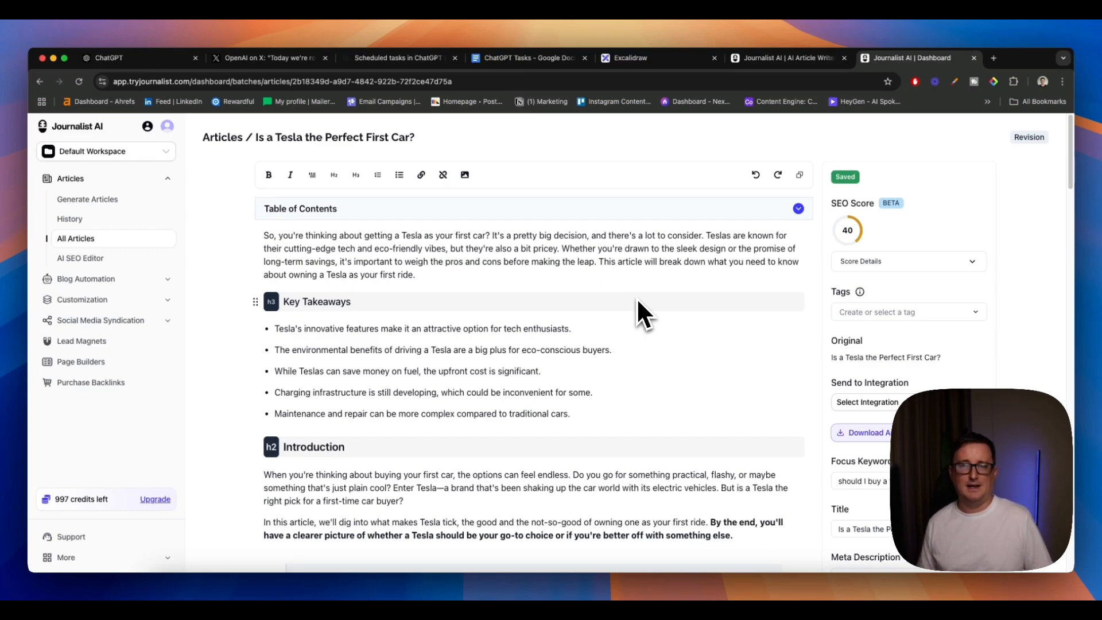
mouse_move(597, 323)
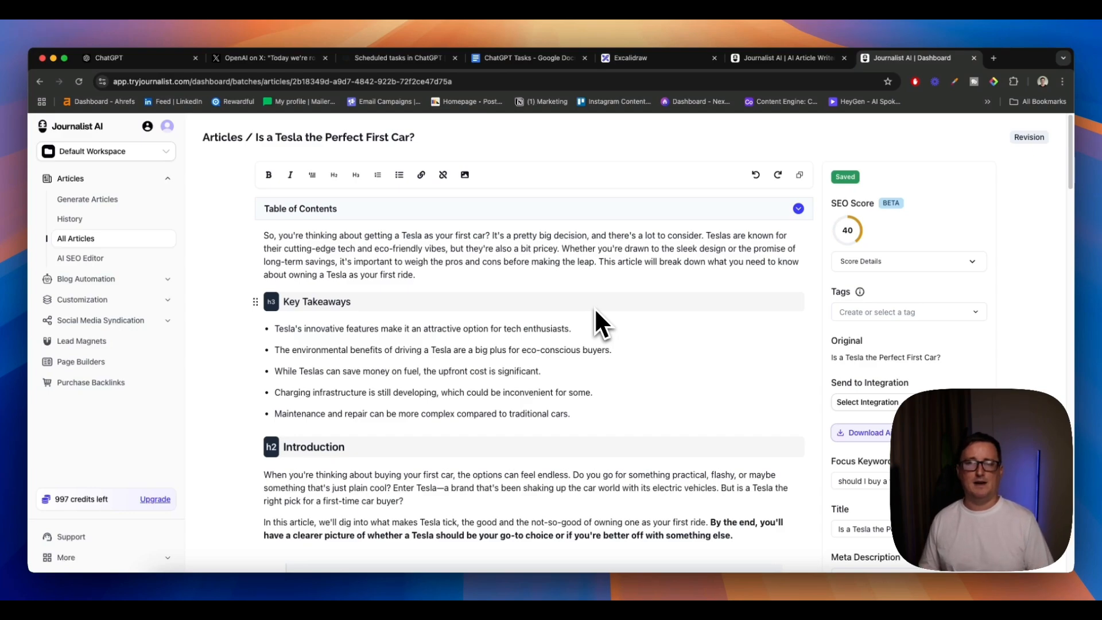
mouse_move(695, 141)
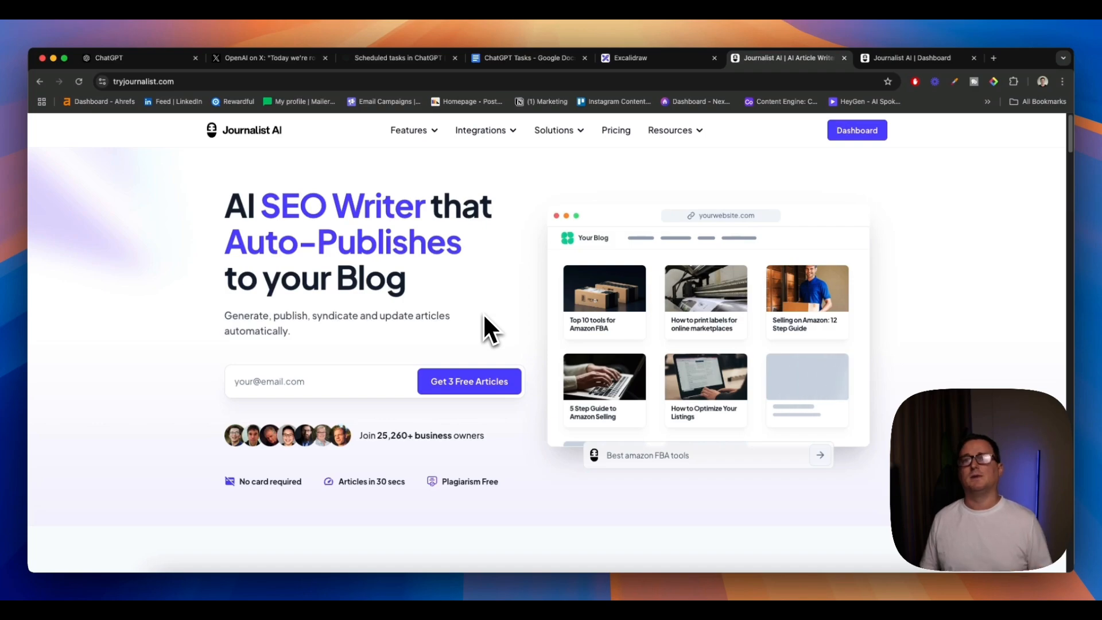
mouse_move(418, 401)
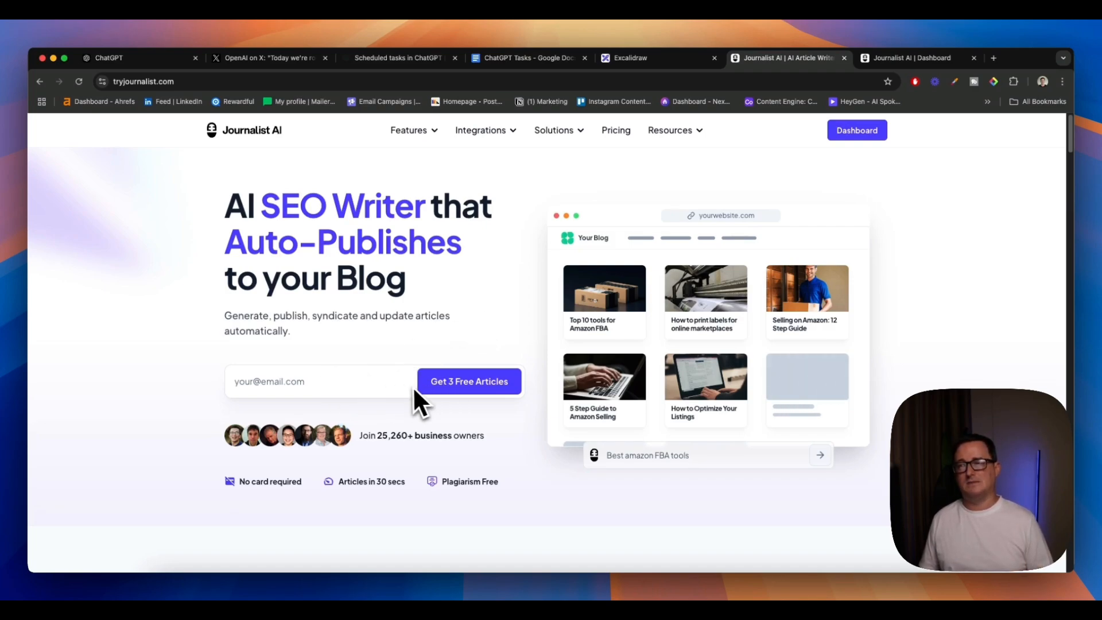
mouse_move(474, 366)
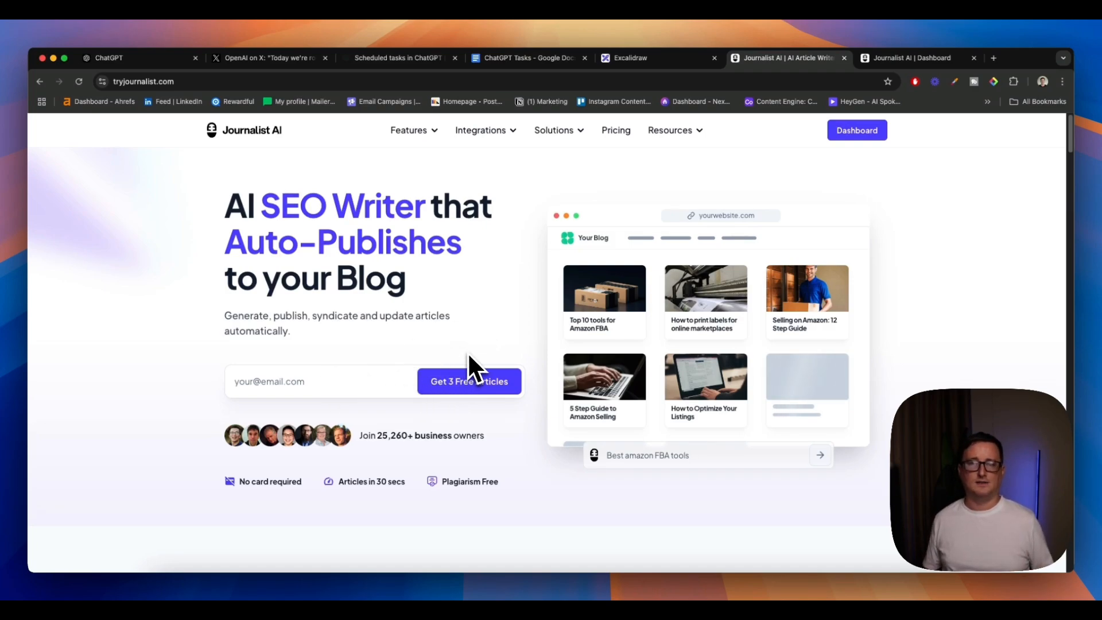